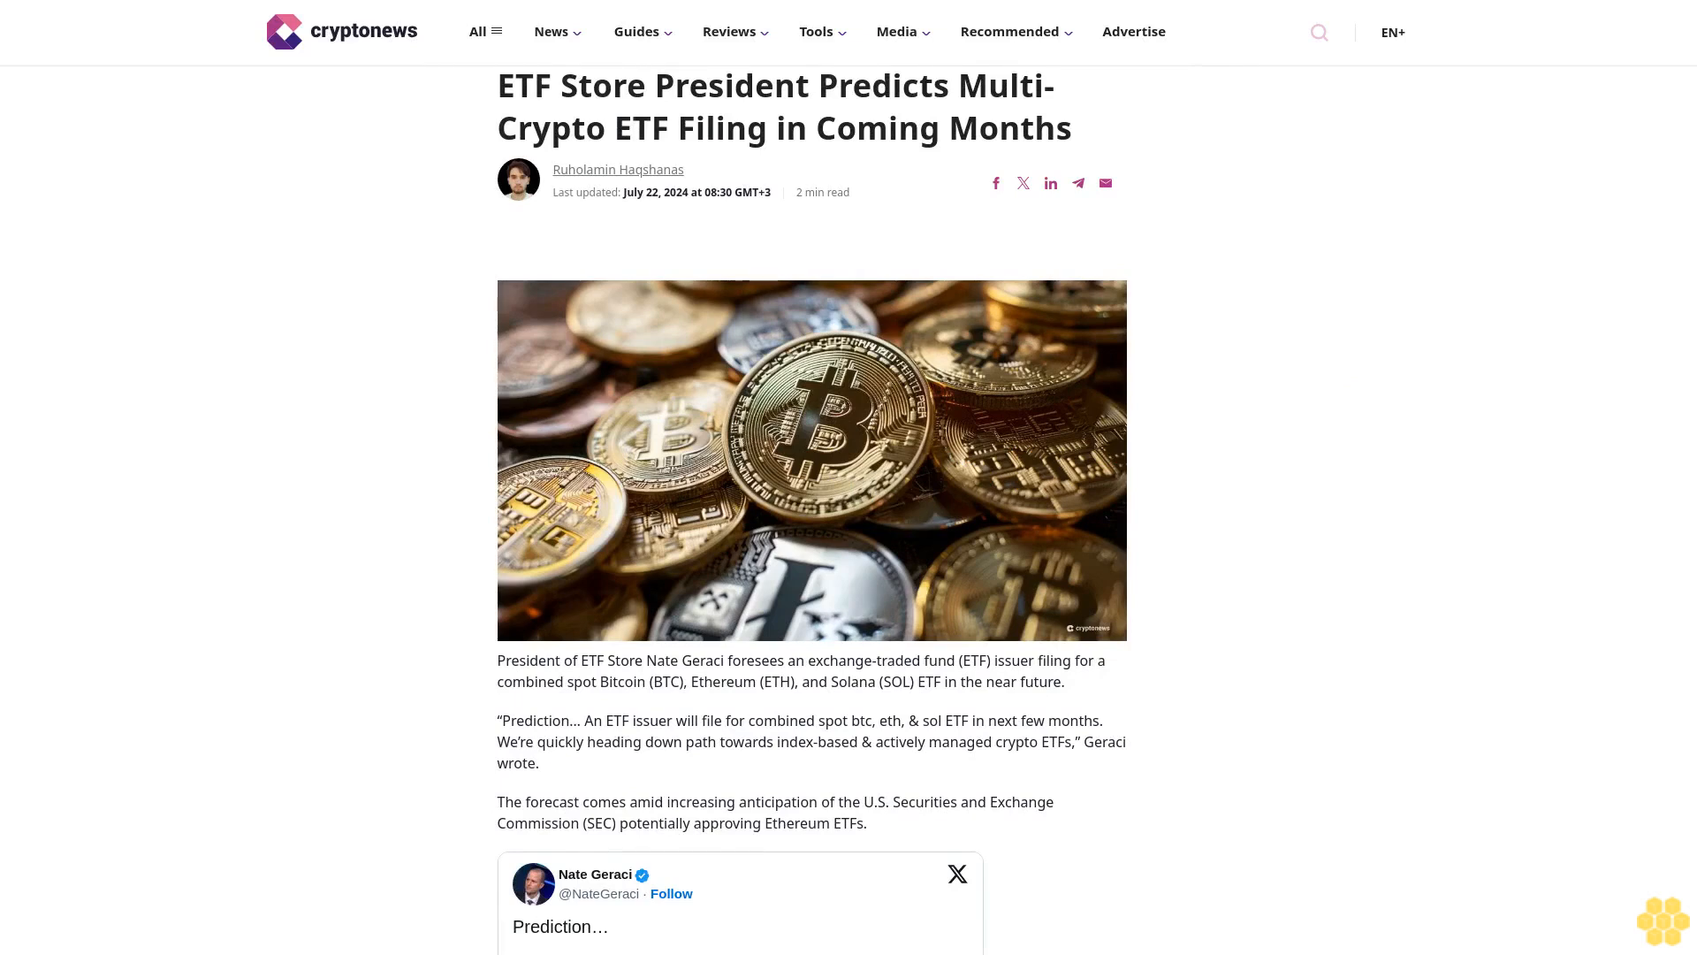
pyautogui.scroll(-3)
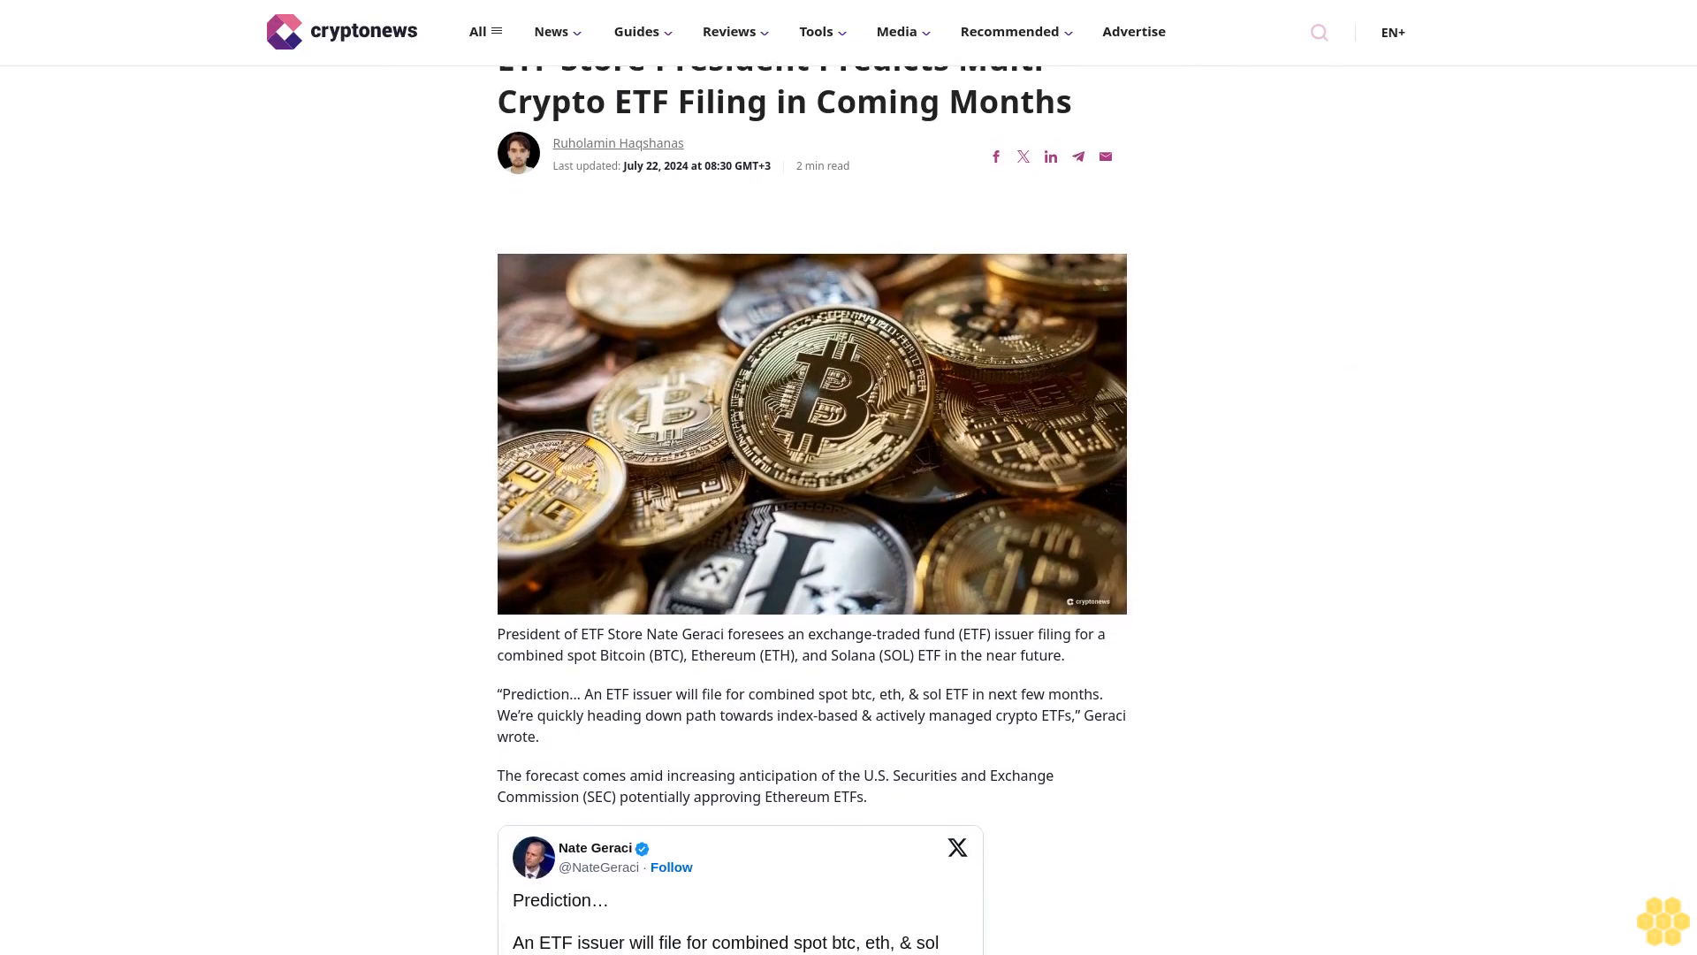
pyautogui.scroll(-3)
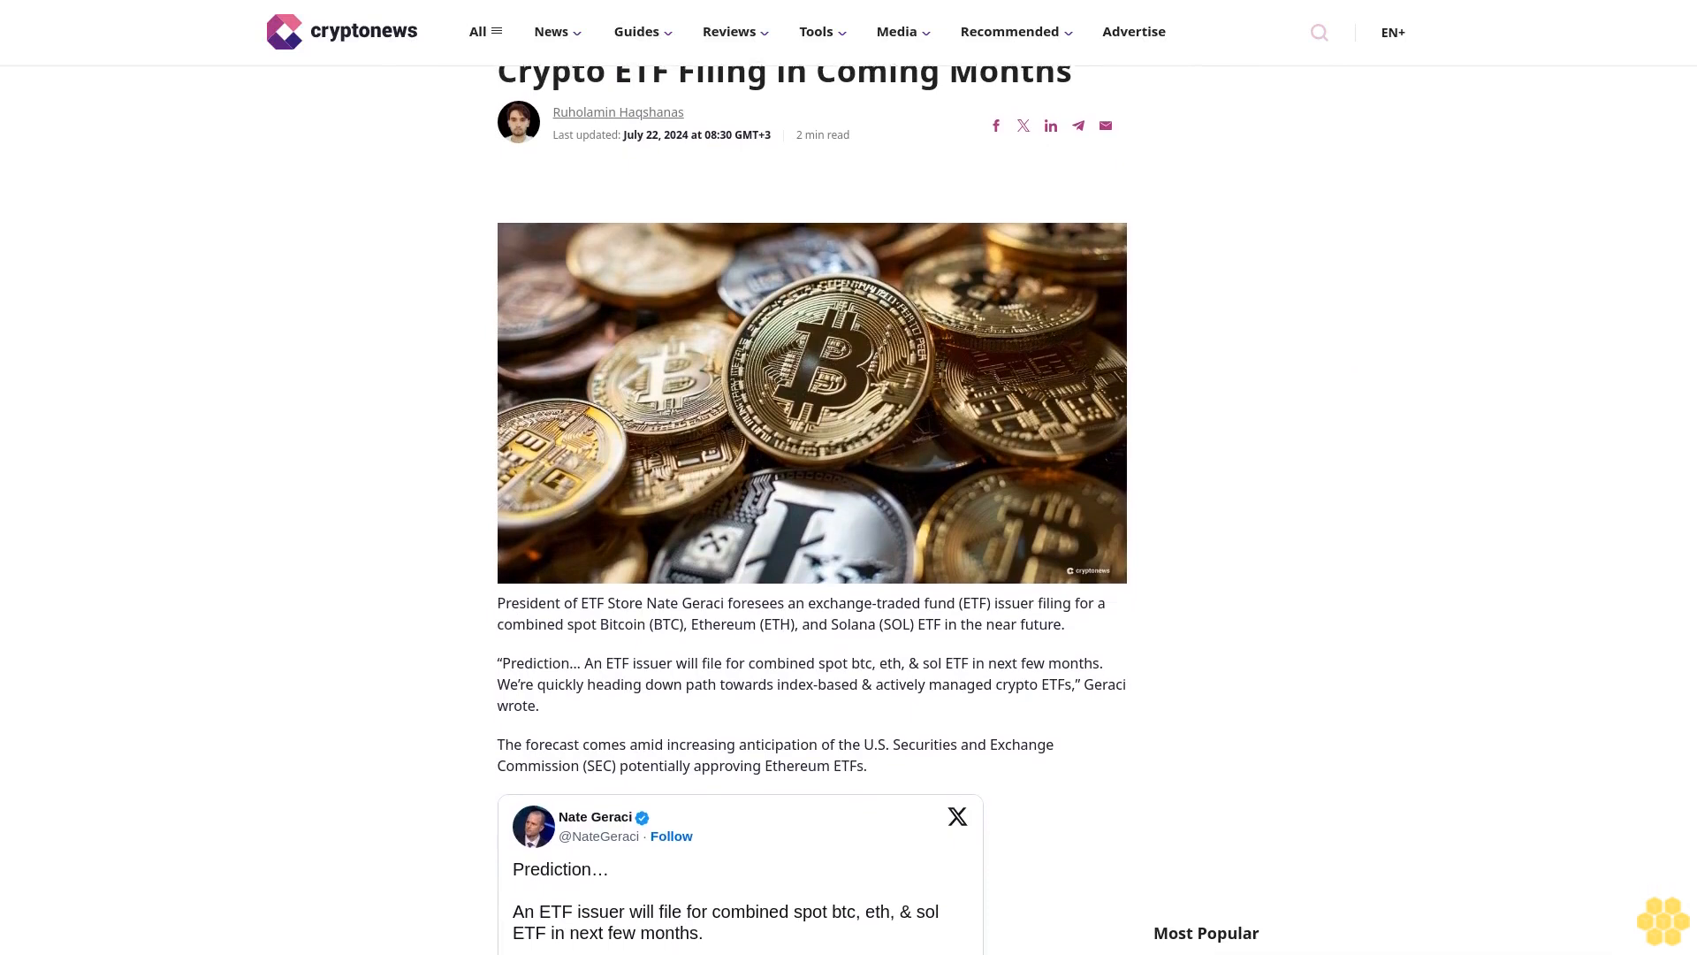
pyautogui.scroll(-3)
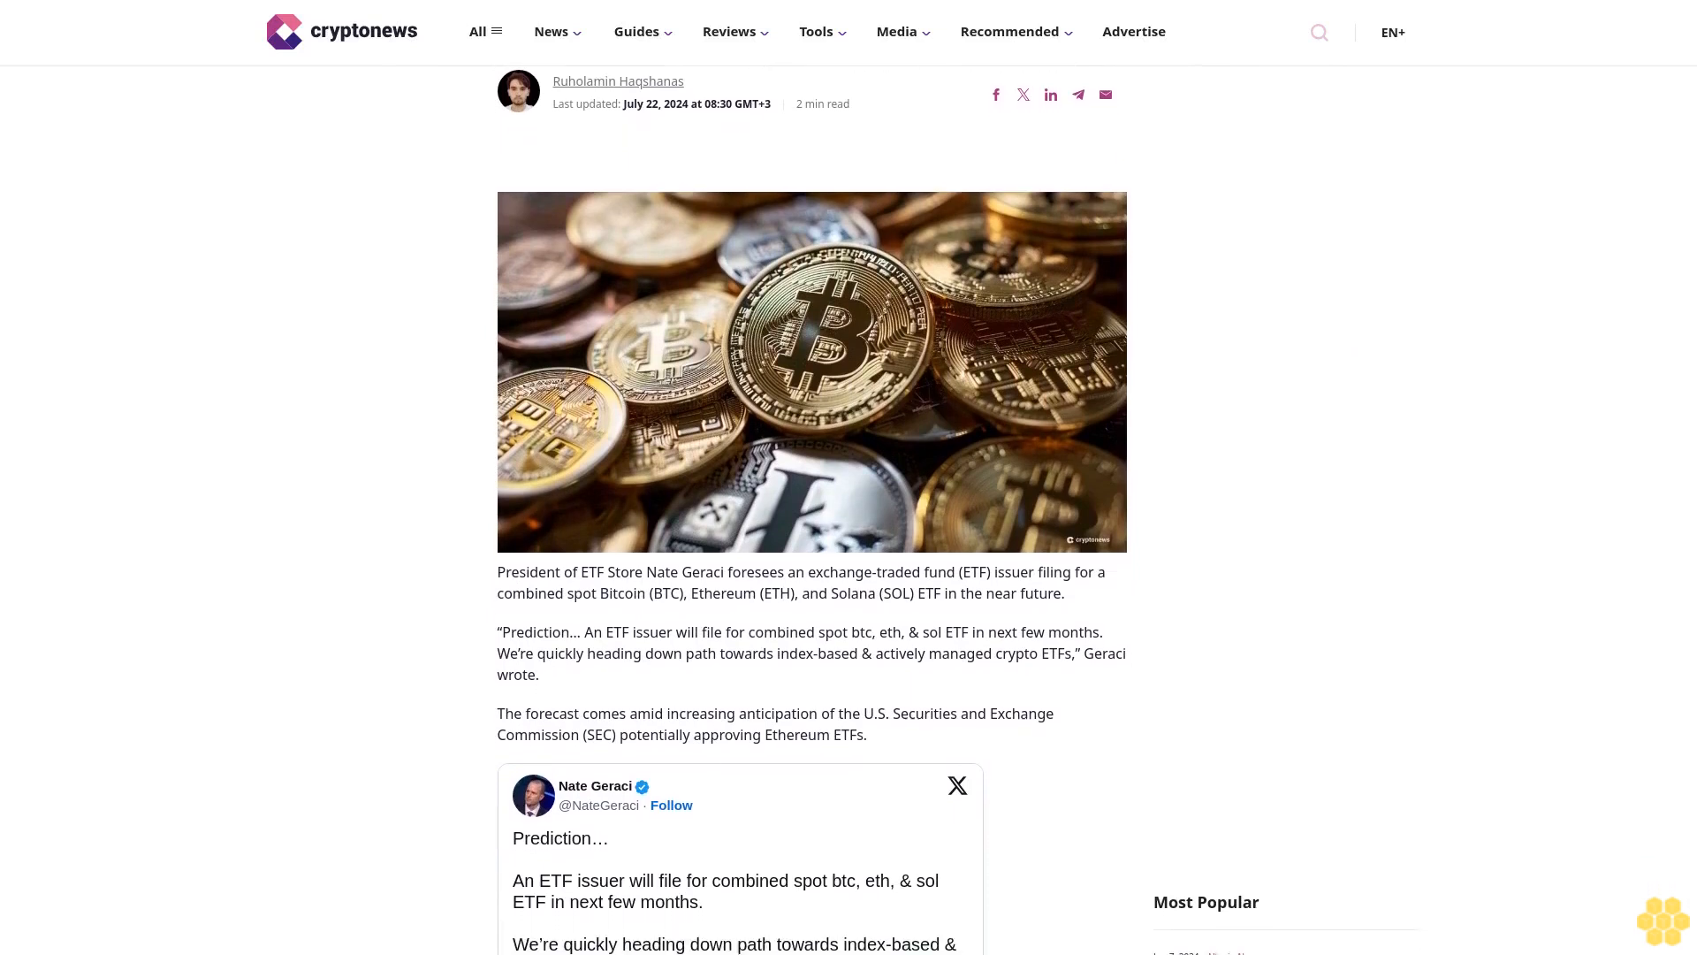
pyautogui.scroll(-3)
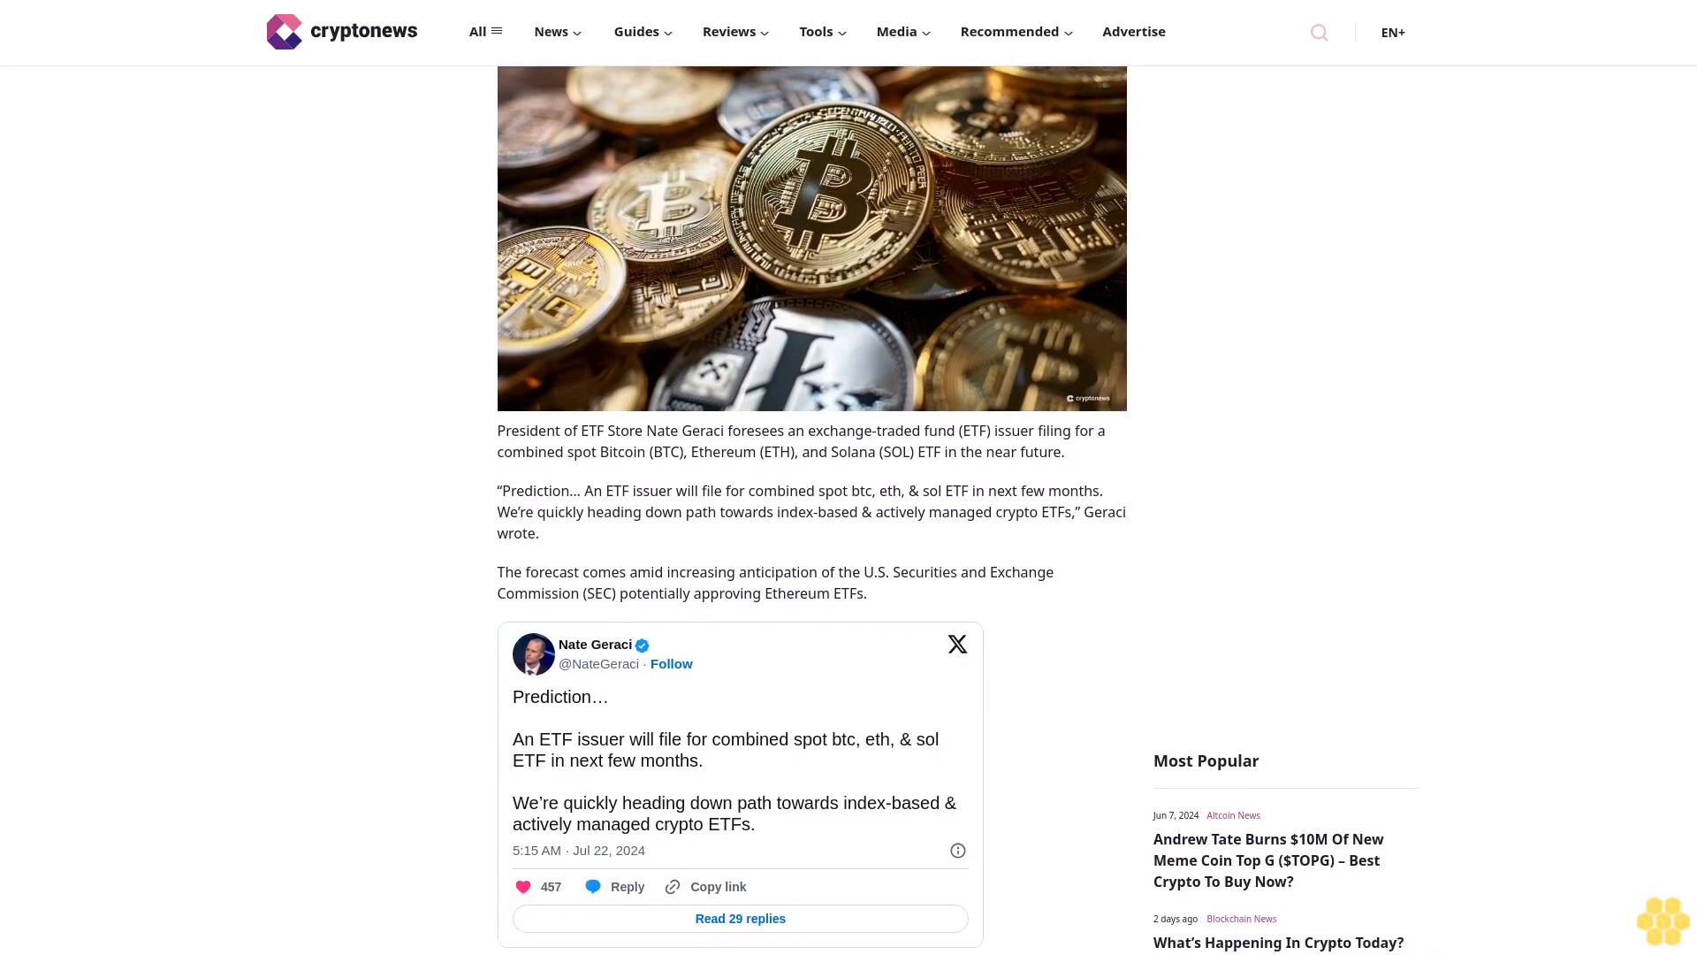
pyautogui.scroll(-3)
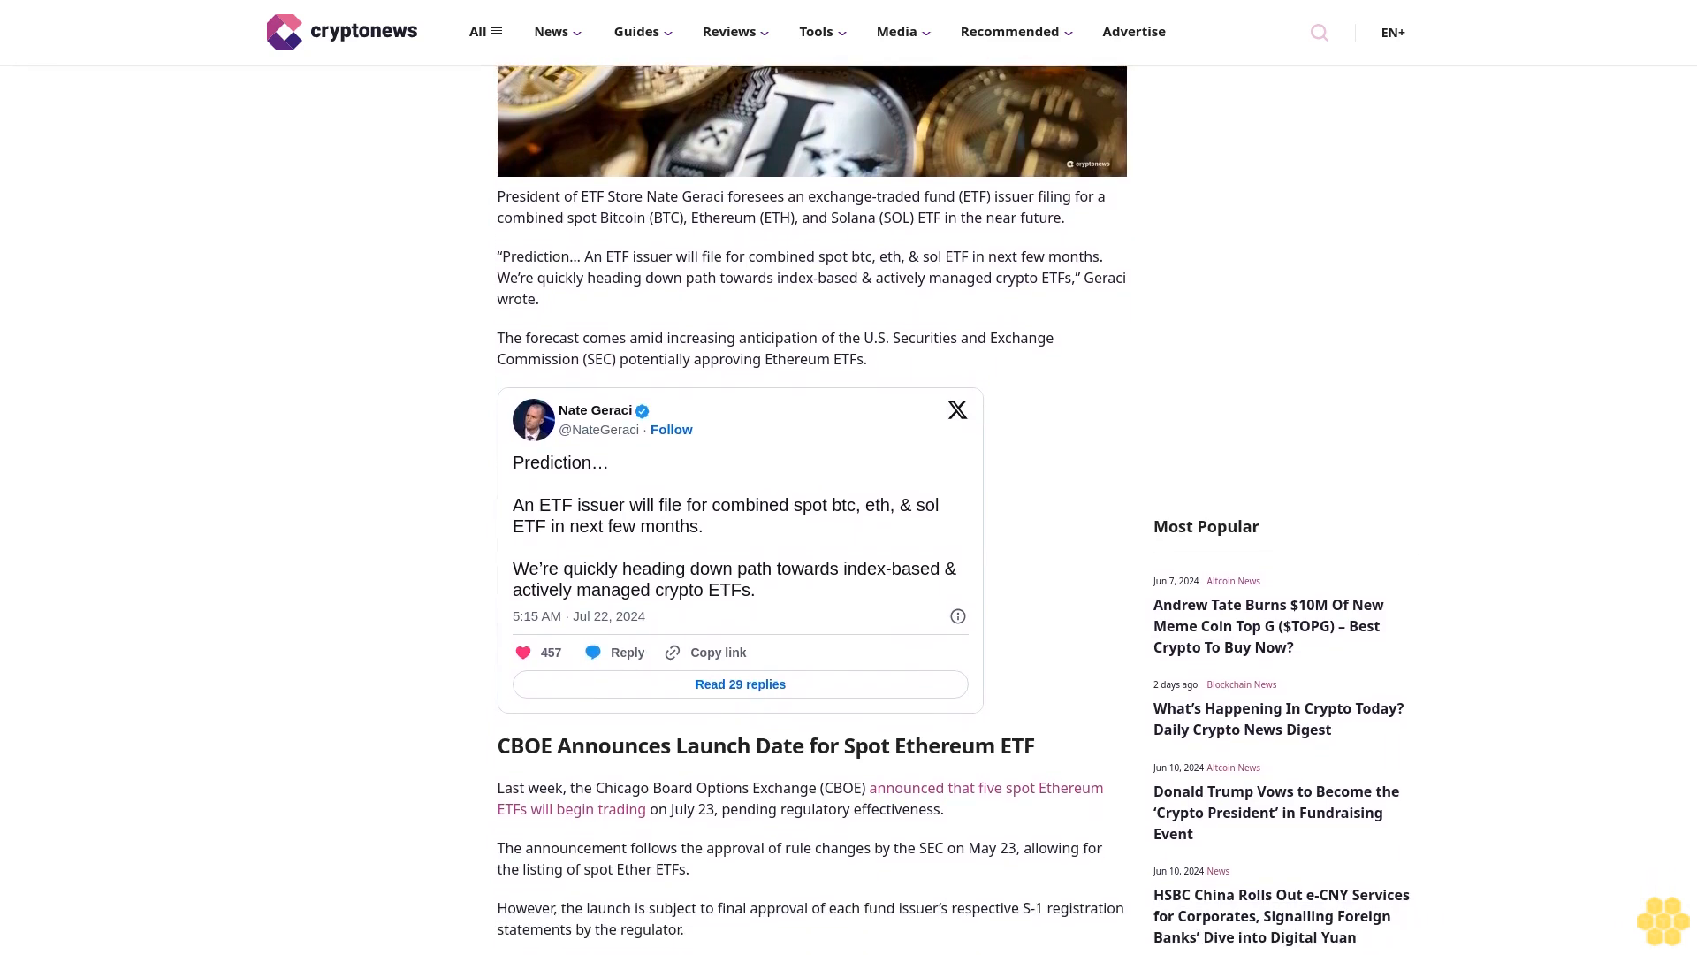
pyautogui.scroll(-3)
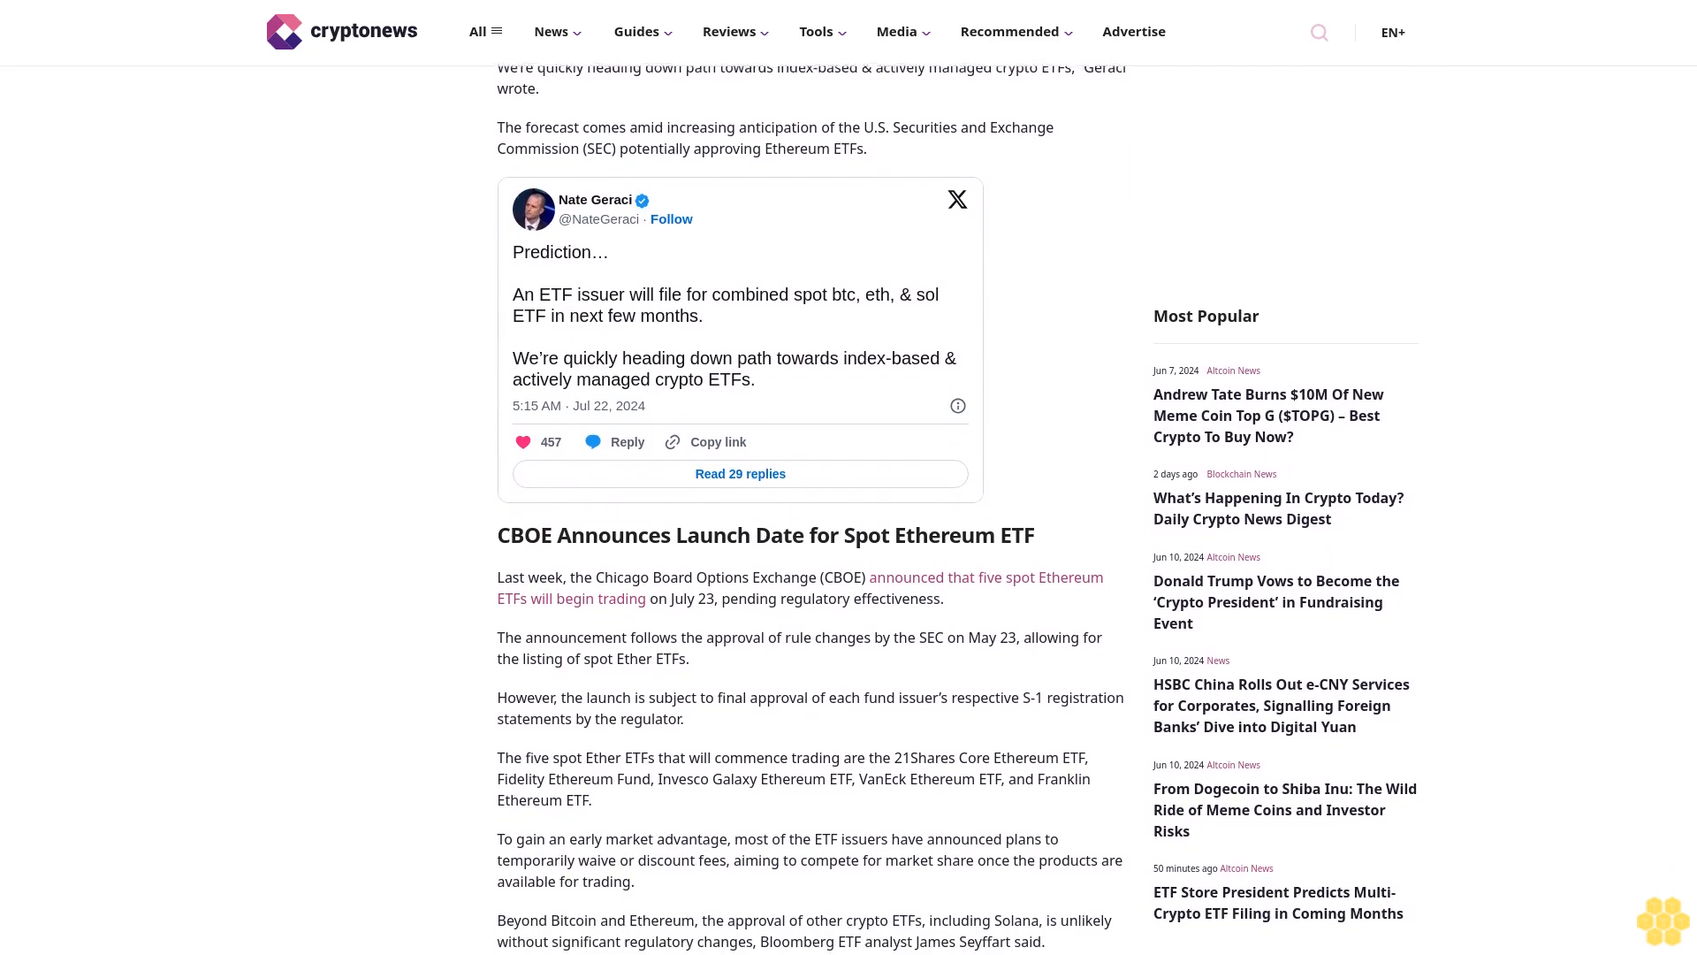
pyautogui.scroll(-3)
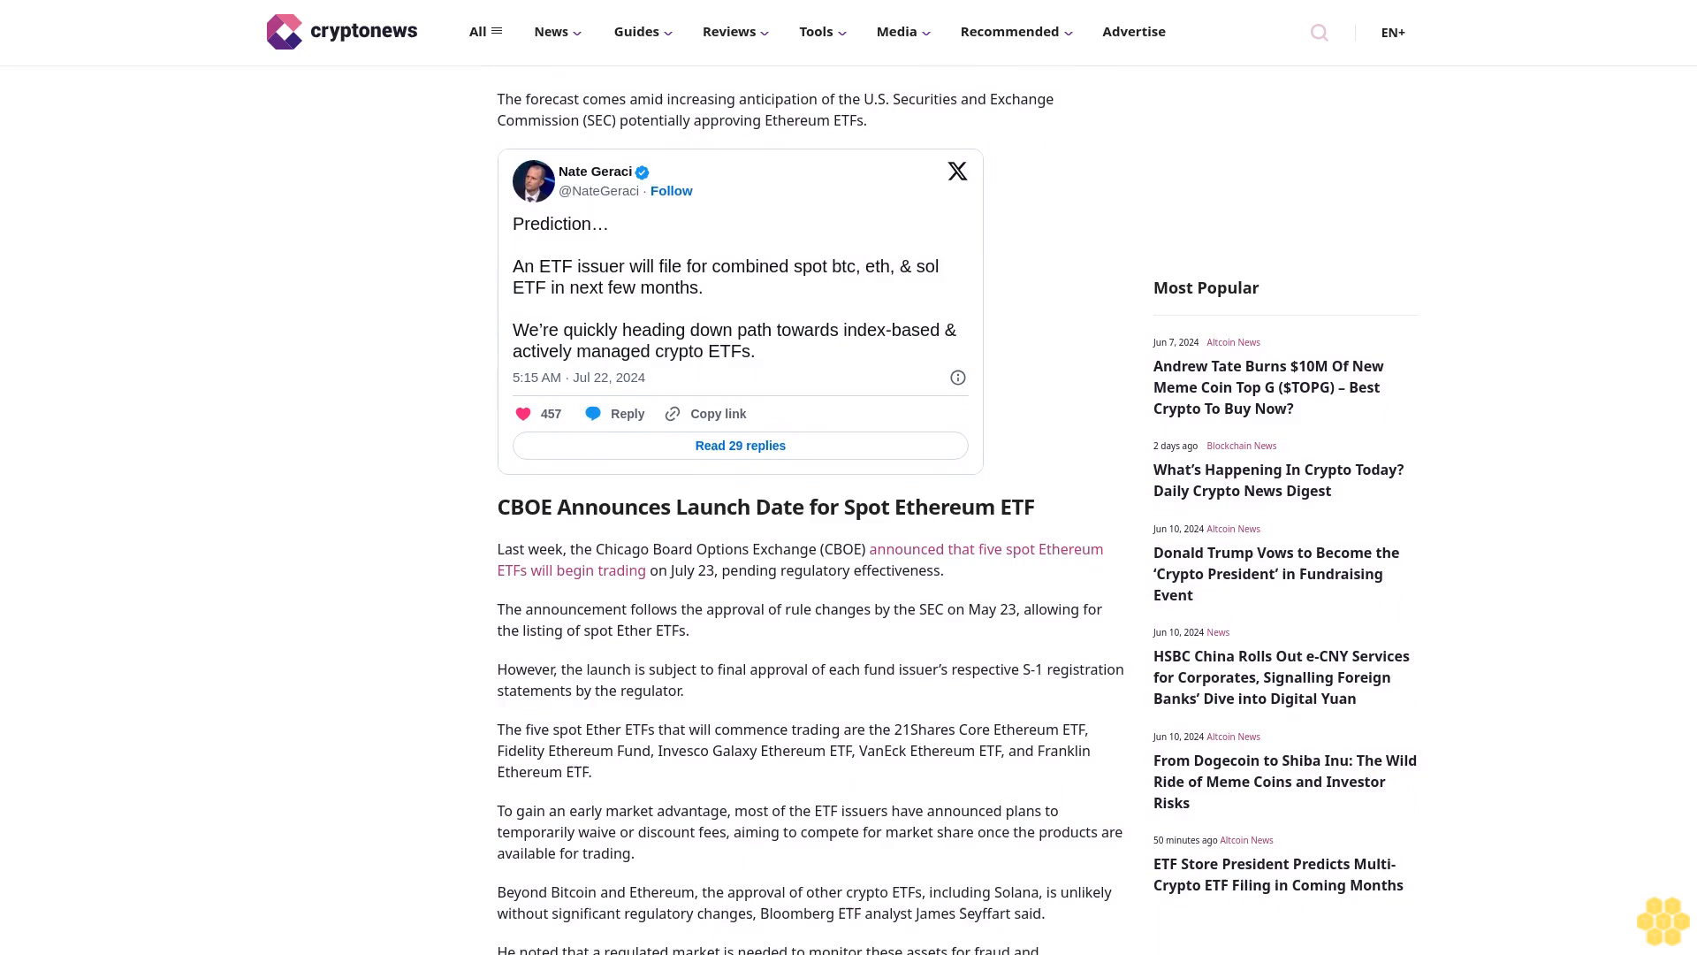
pyautogui.scroll(-3)
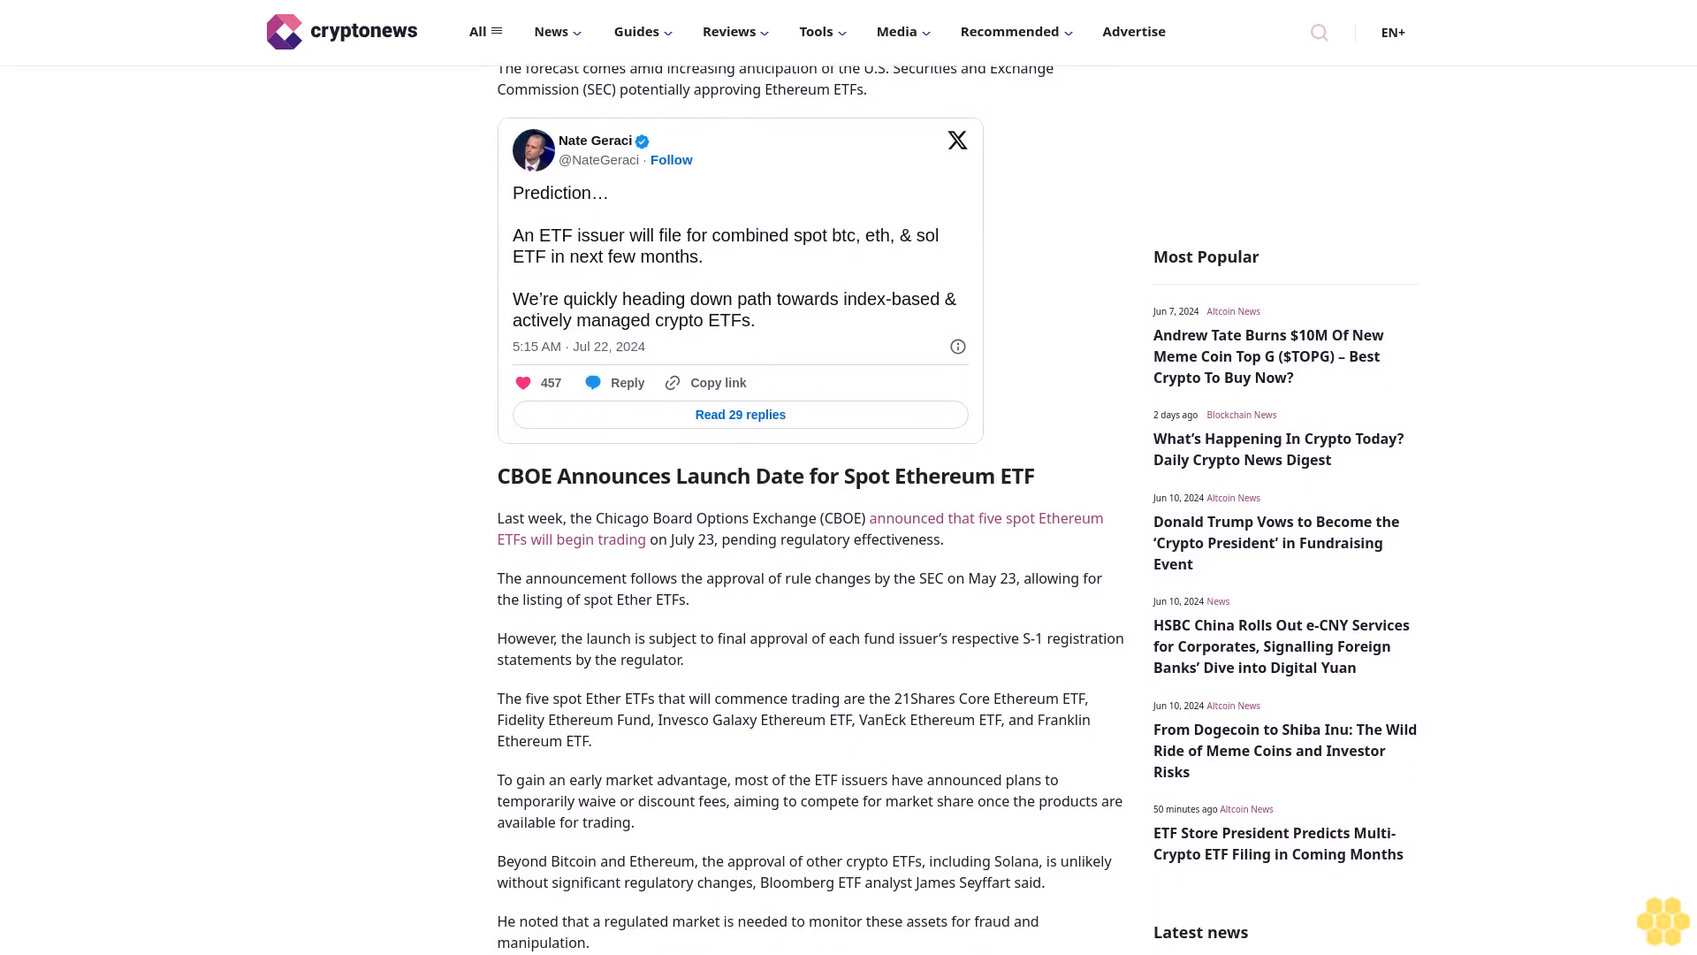
pyautogui.scroll(-3)
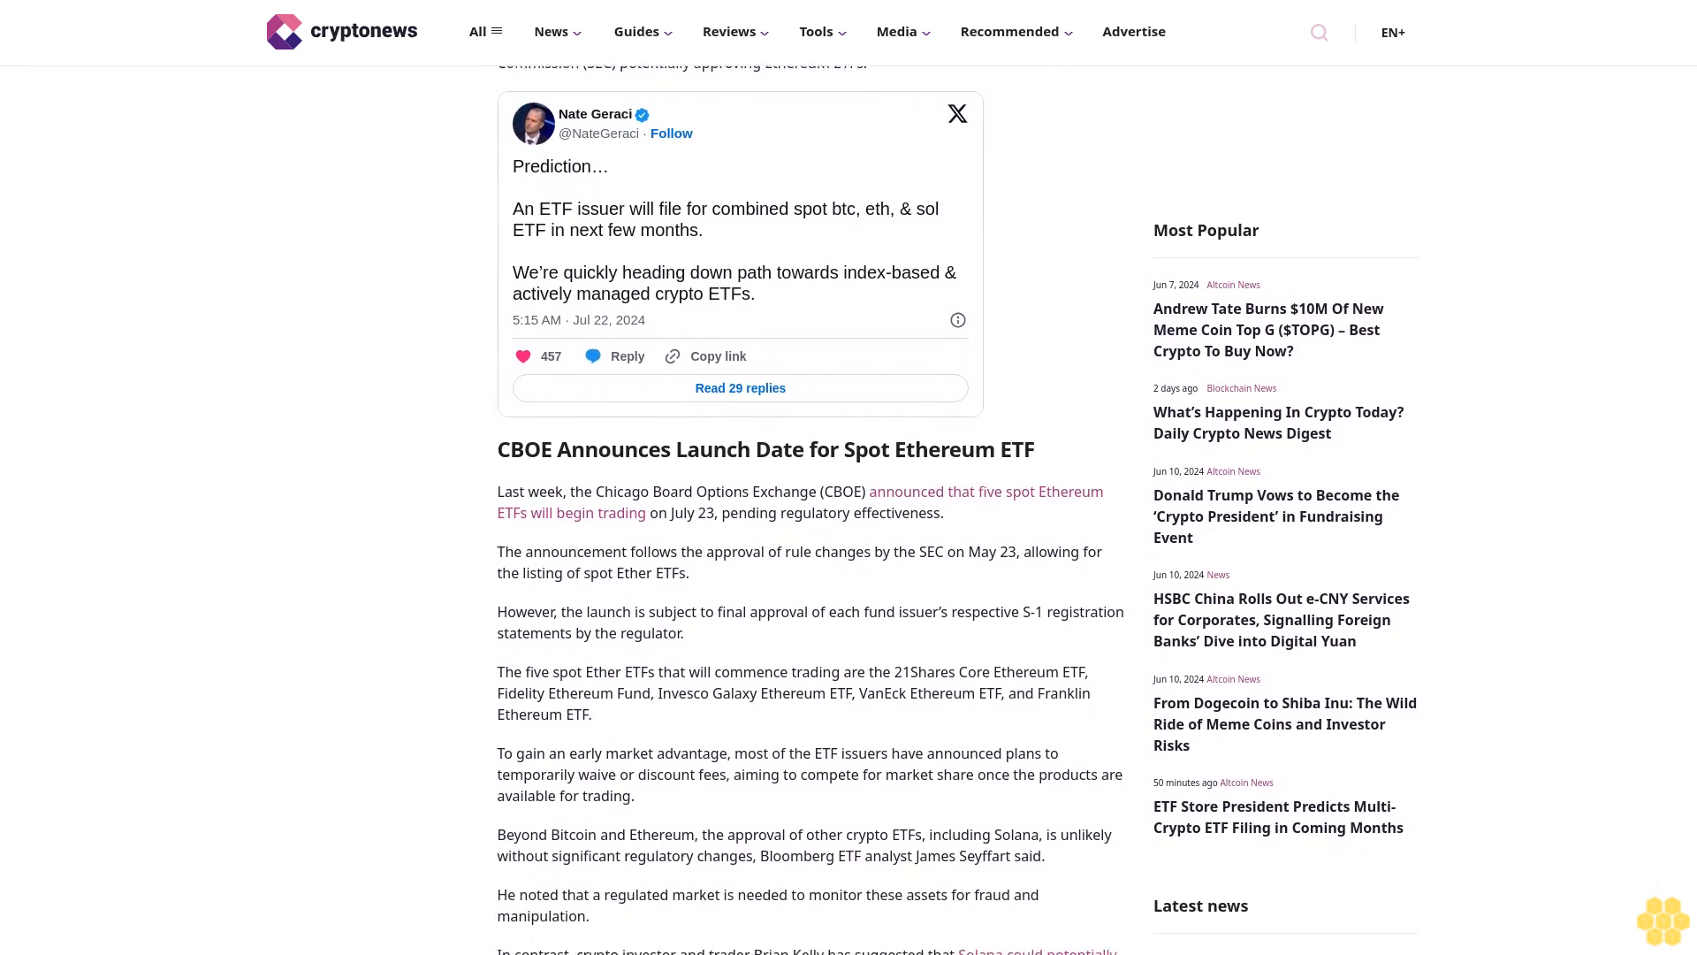
pyautogui.scroll(-3)
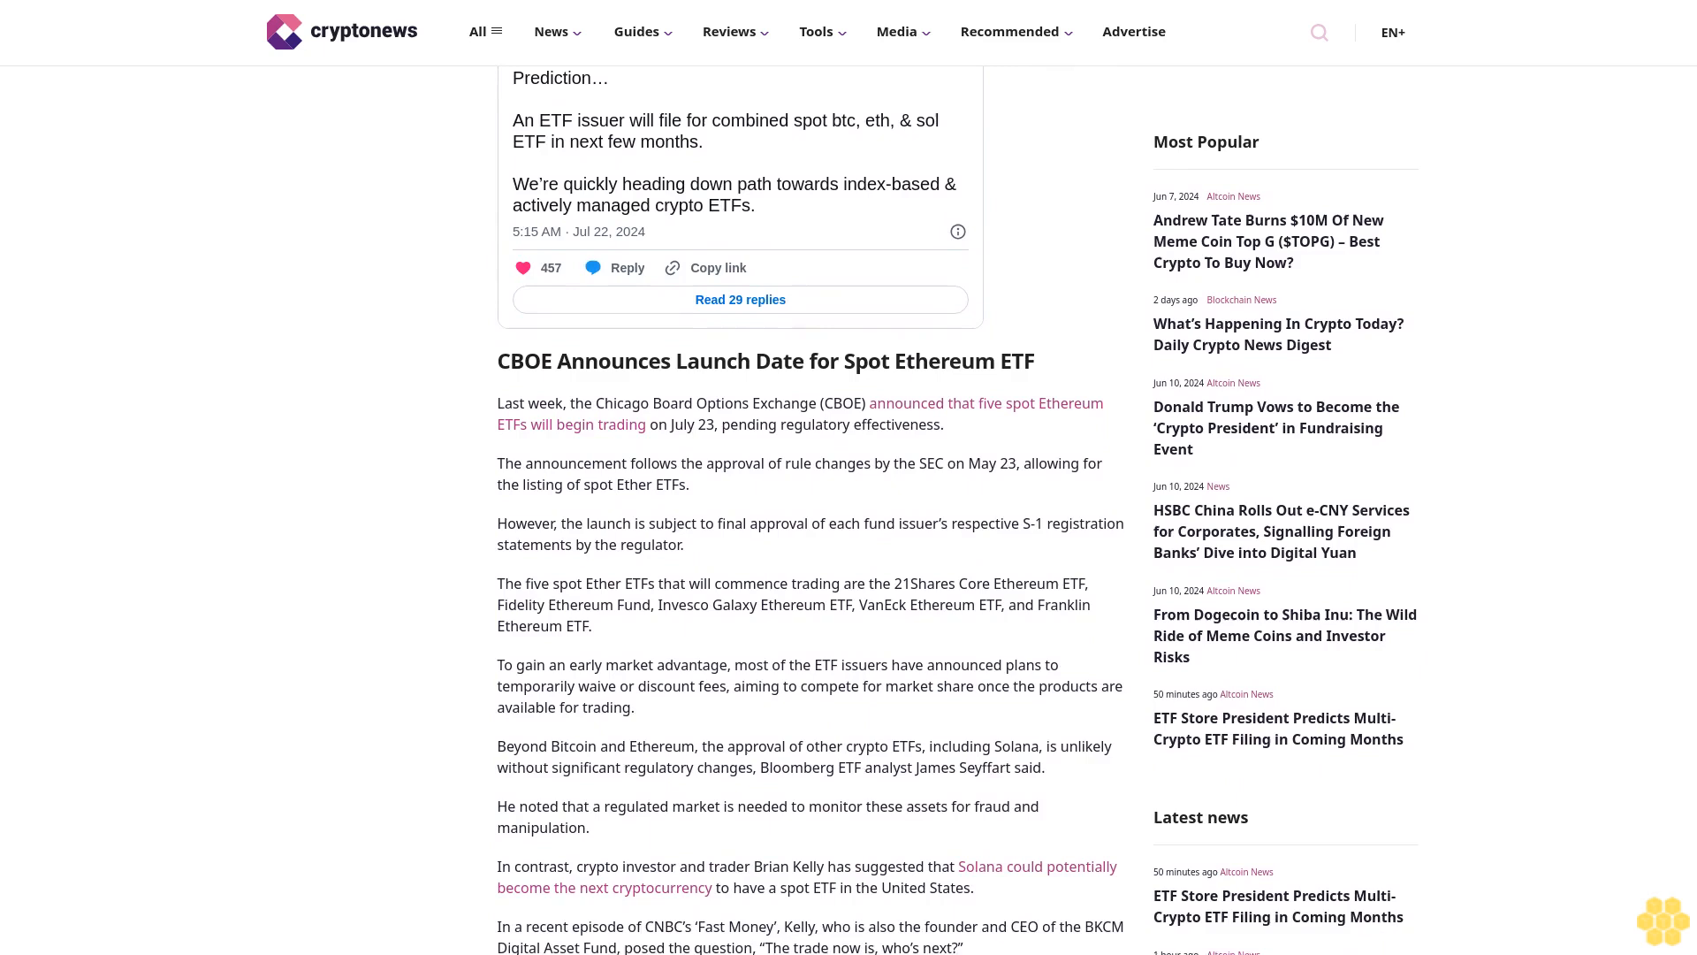
pyautogui.scroll(-3)
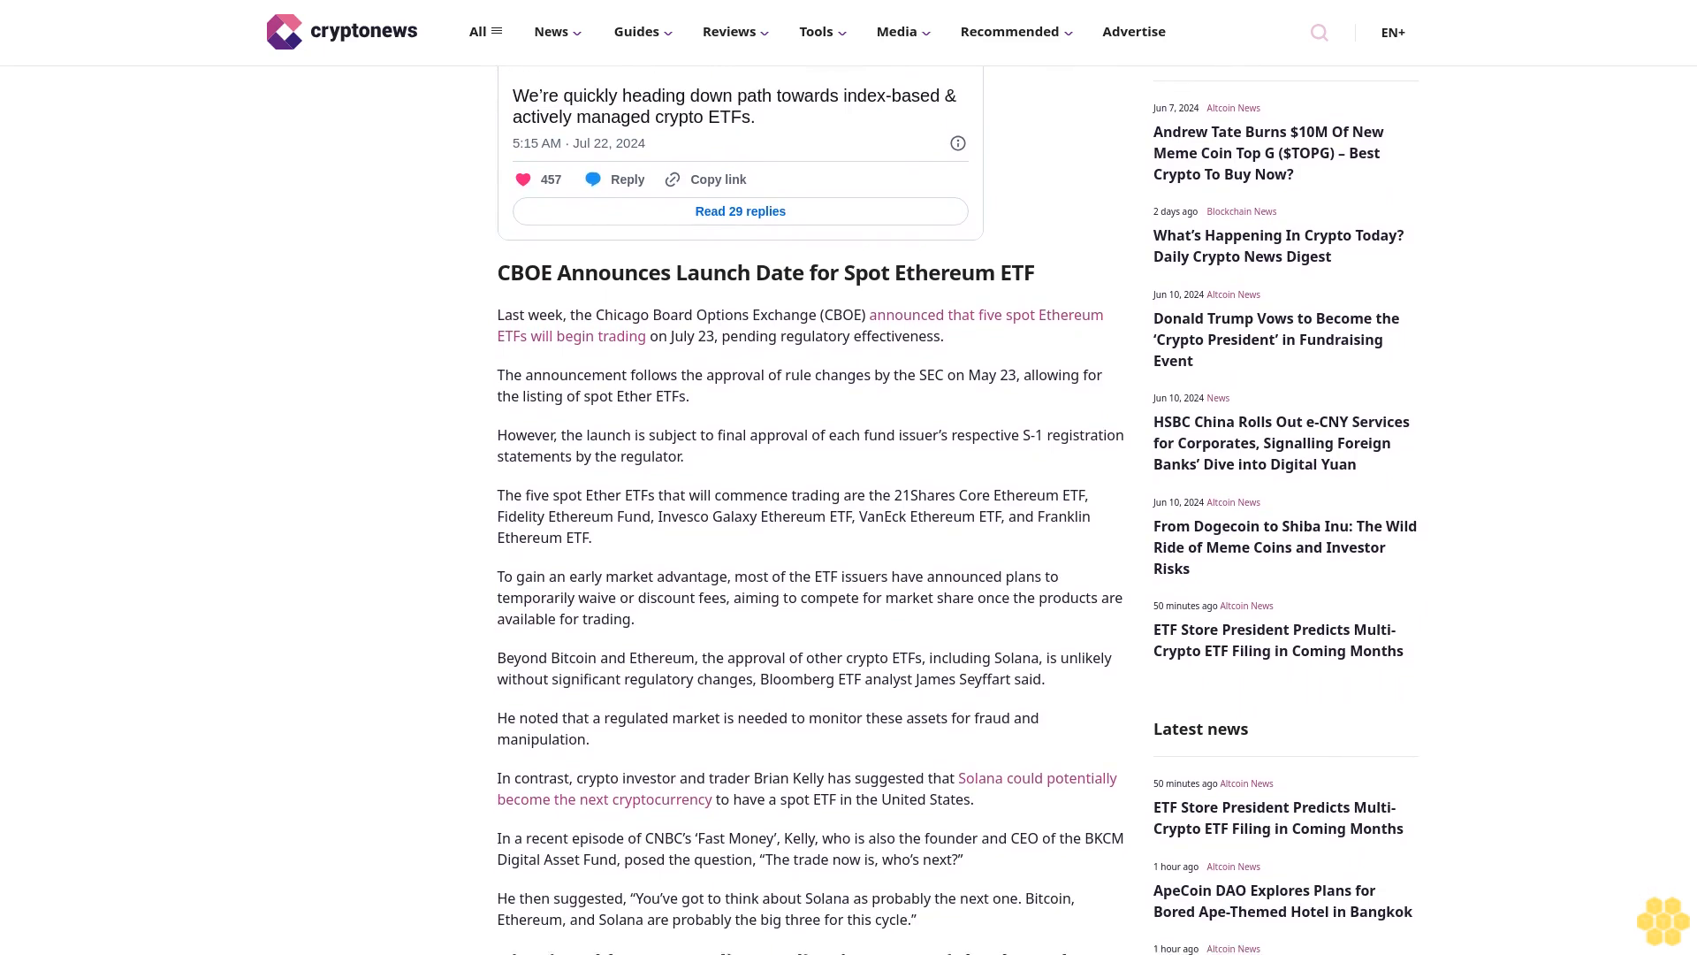
pyautogui.scroll(-3)
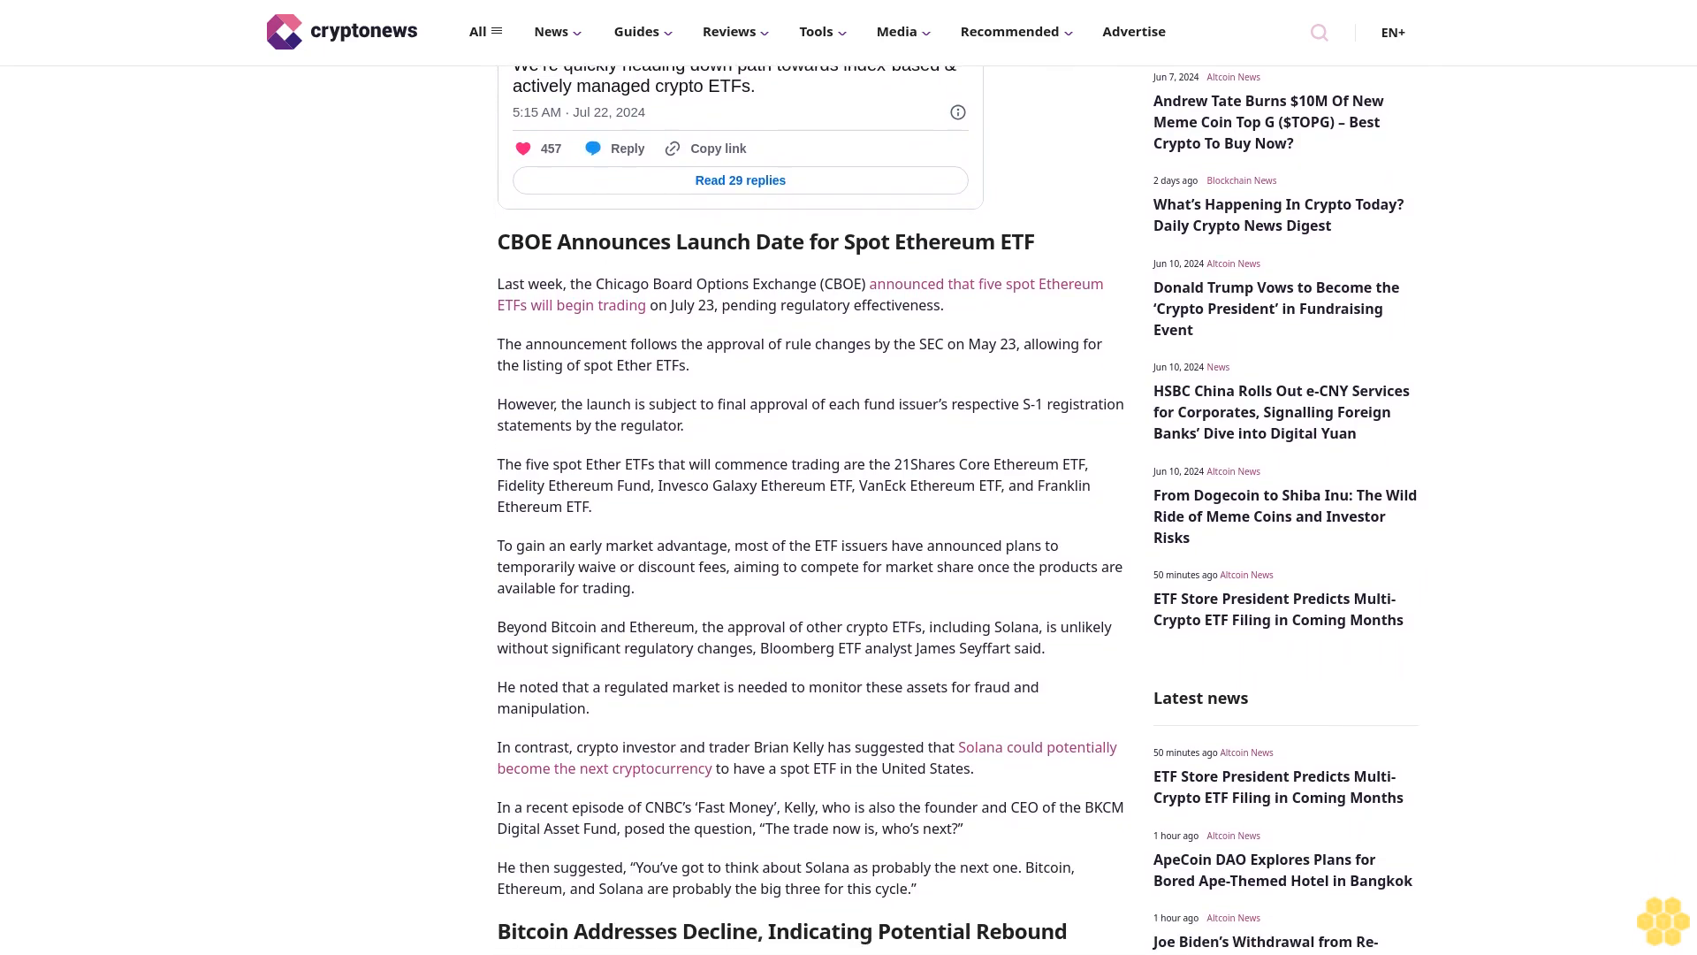
pyautogui.scroll(-3)
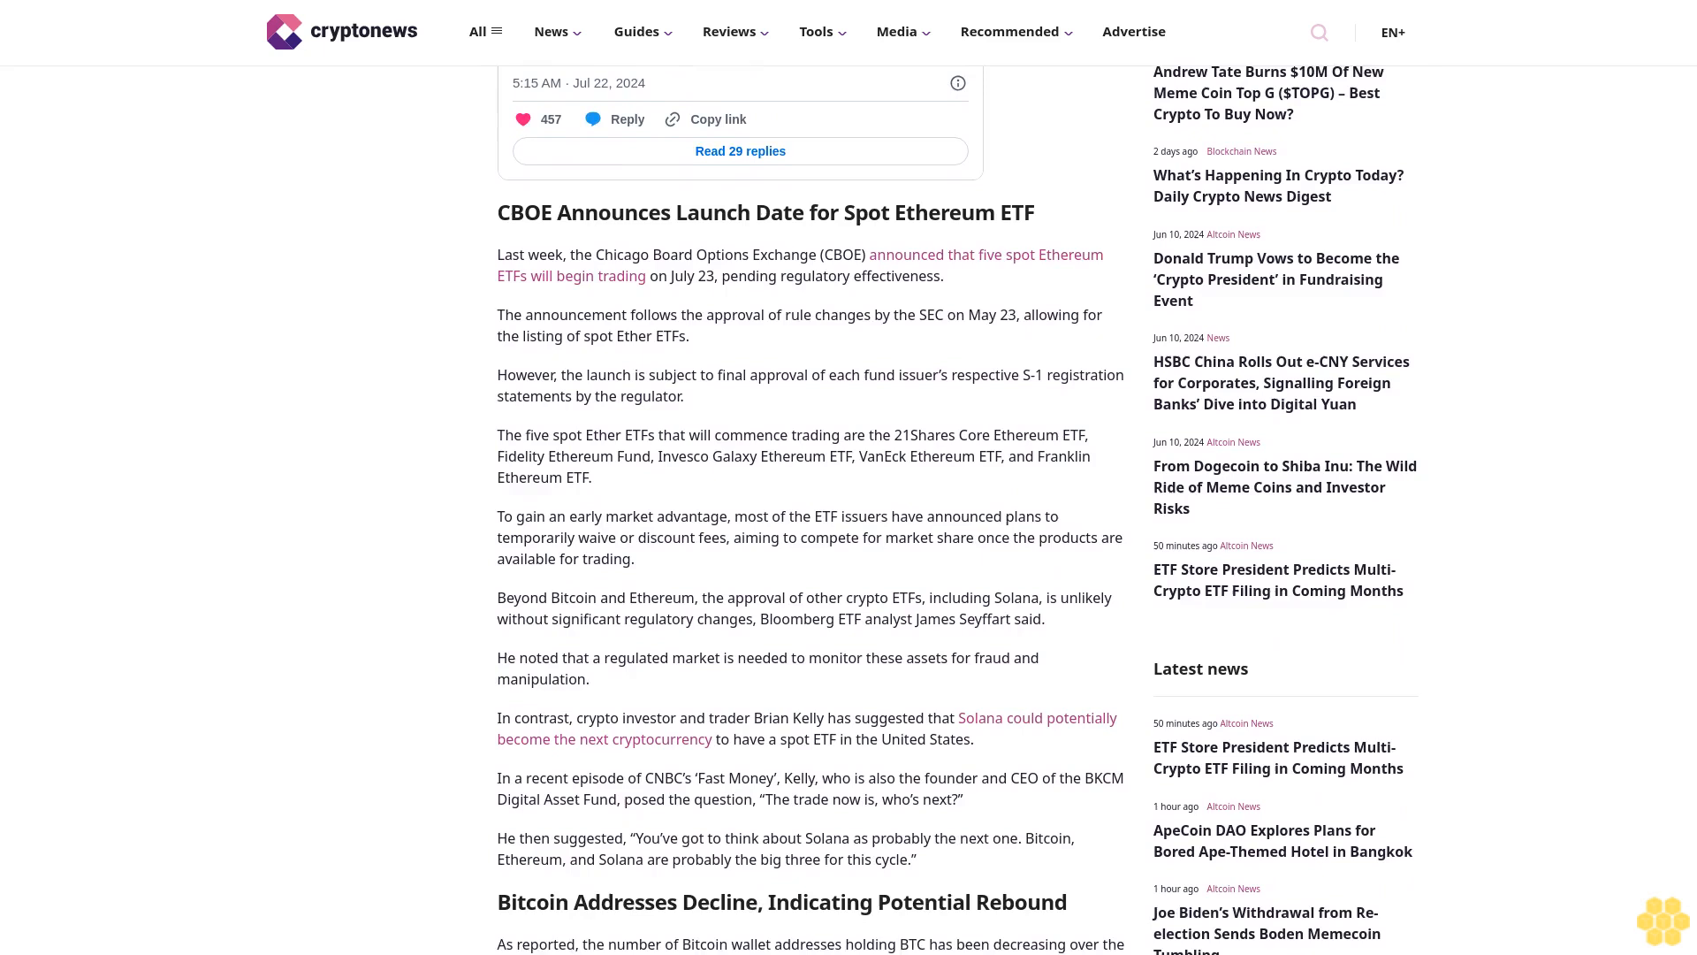
pyautogui.scroll(-3)
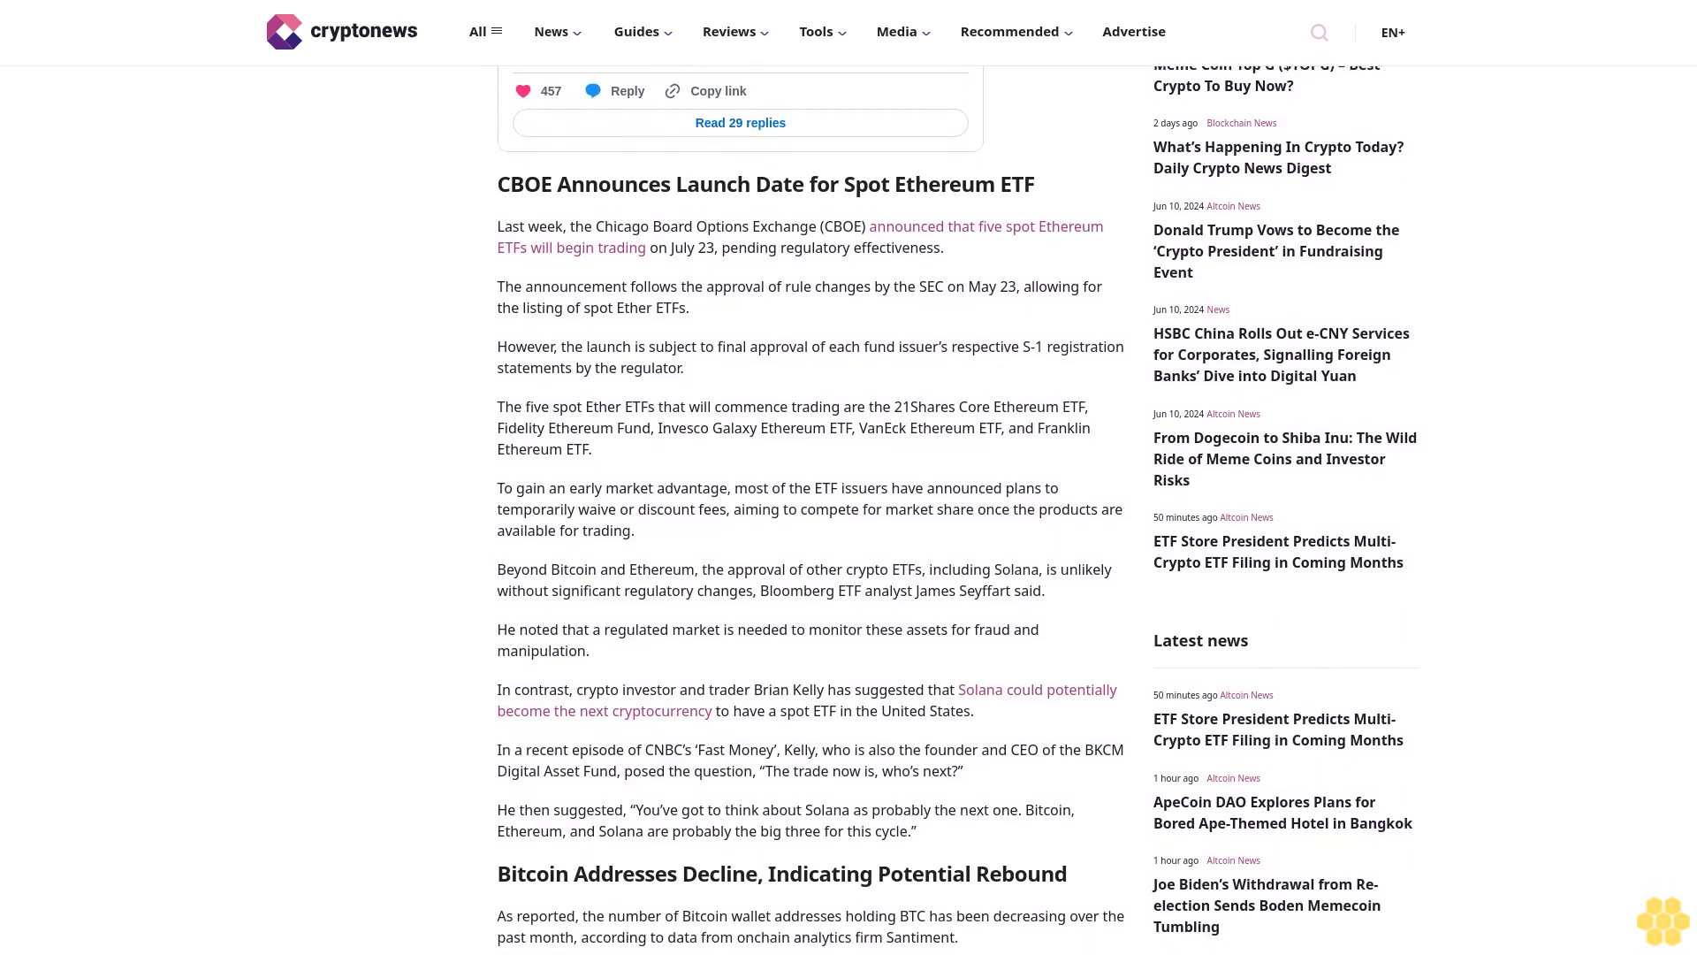
pyautogui.scroll(-3)
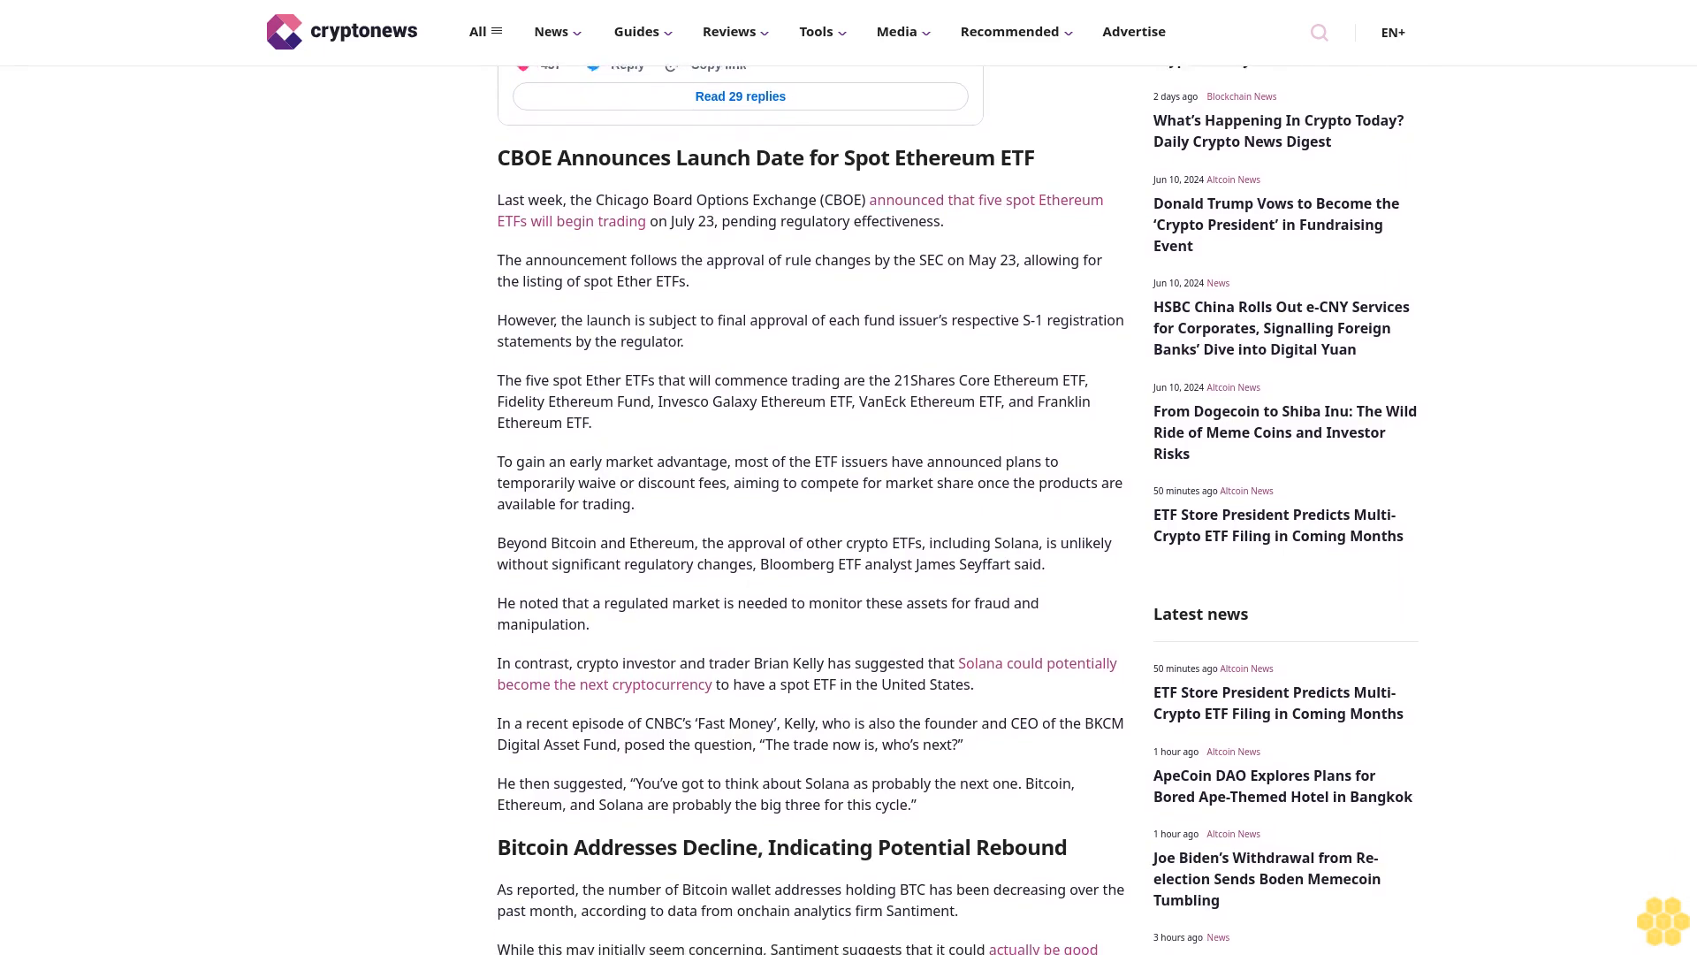
pyautogui.scroll(-3)
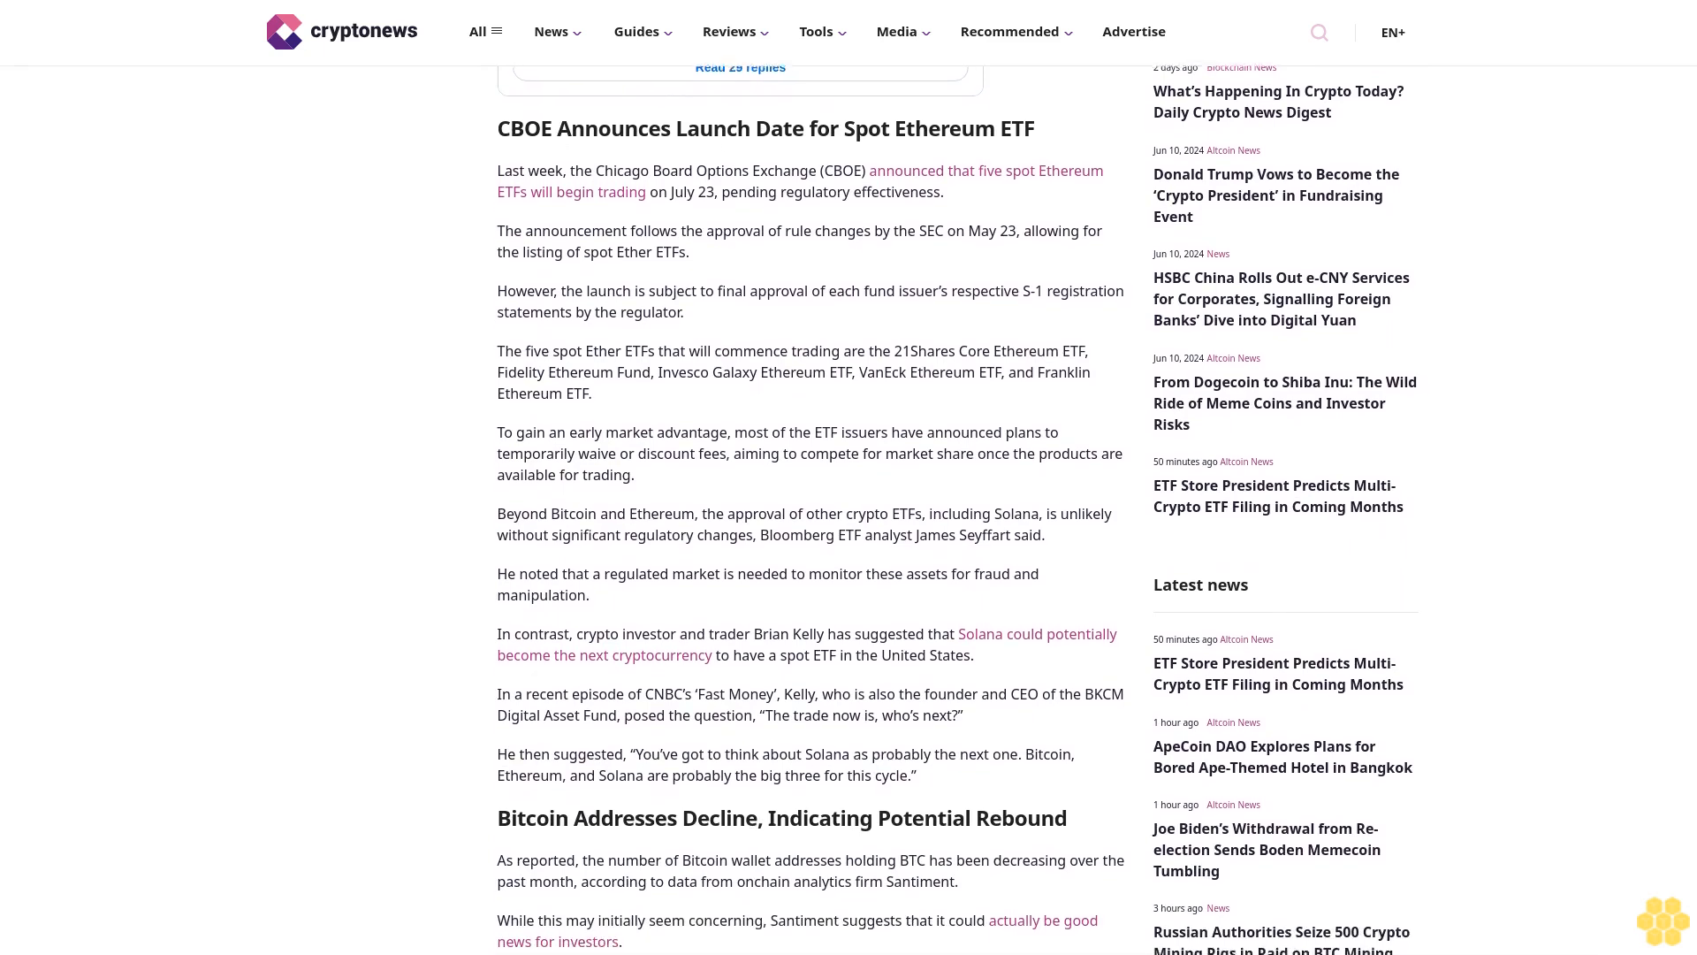
pyautogui.scroll(-3)
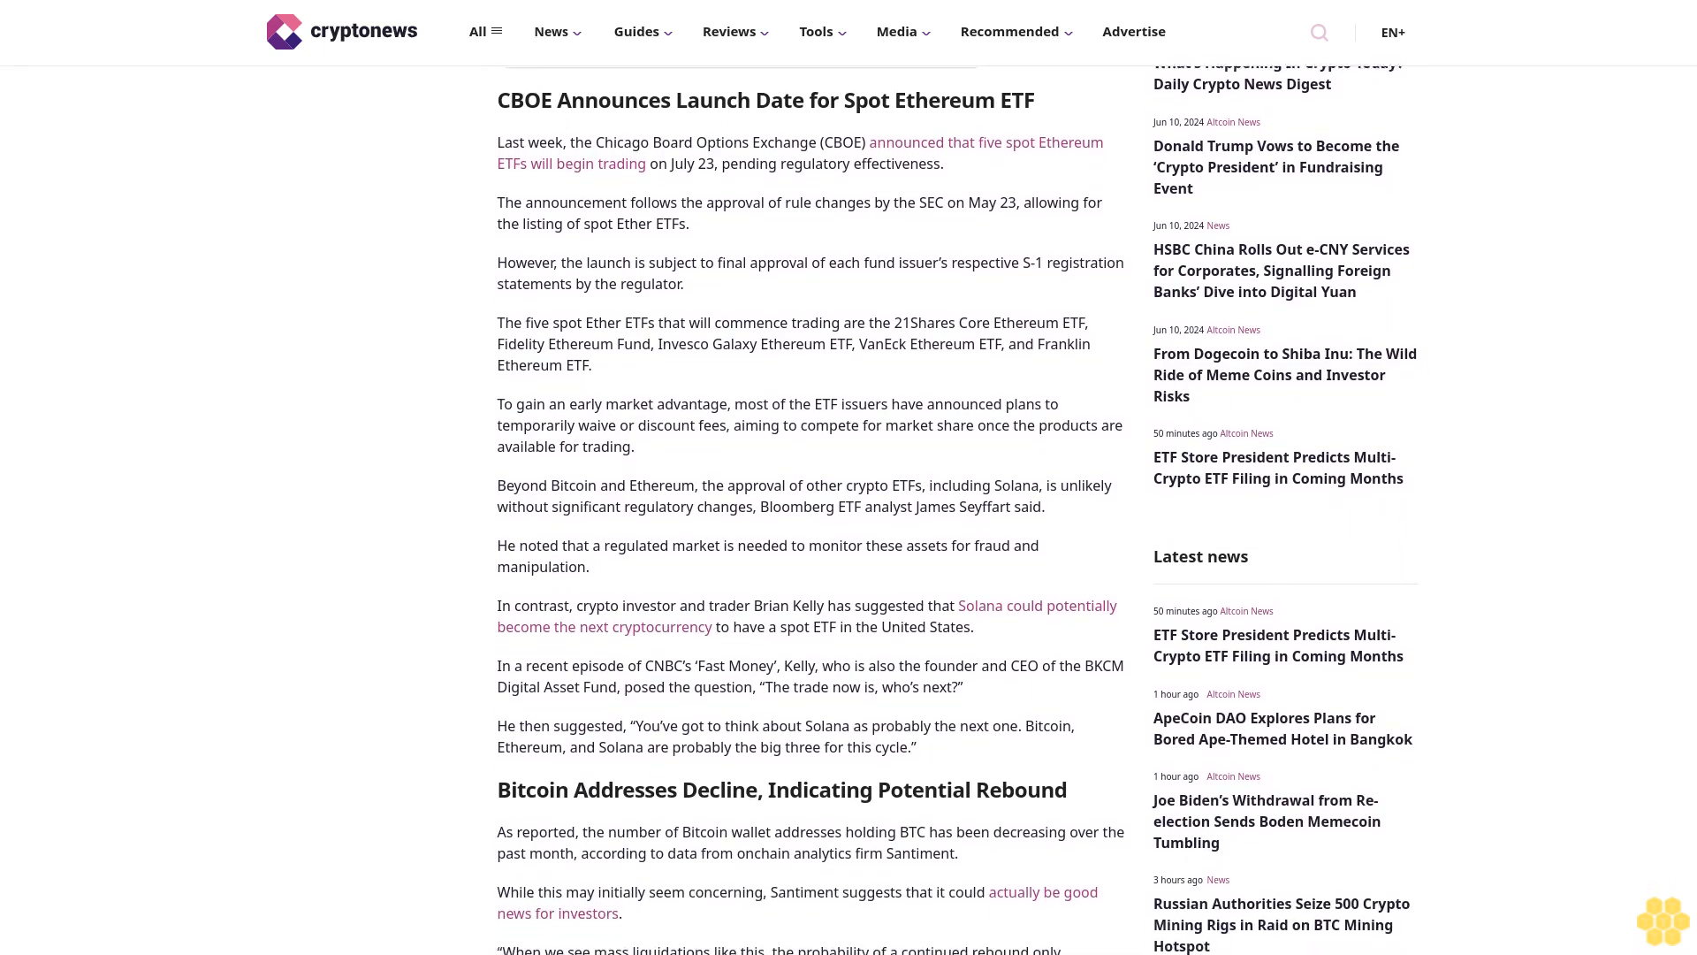
pyautogui.scroll(-3)
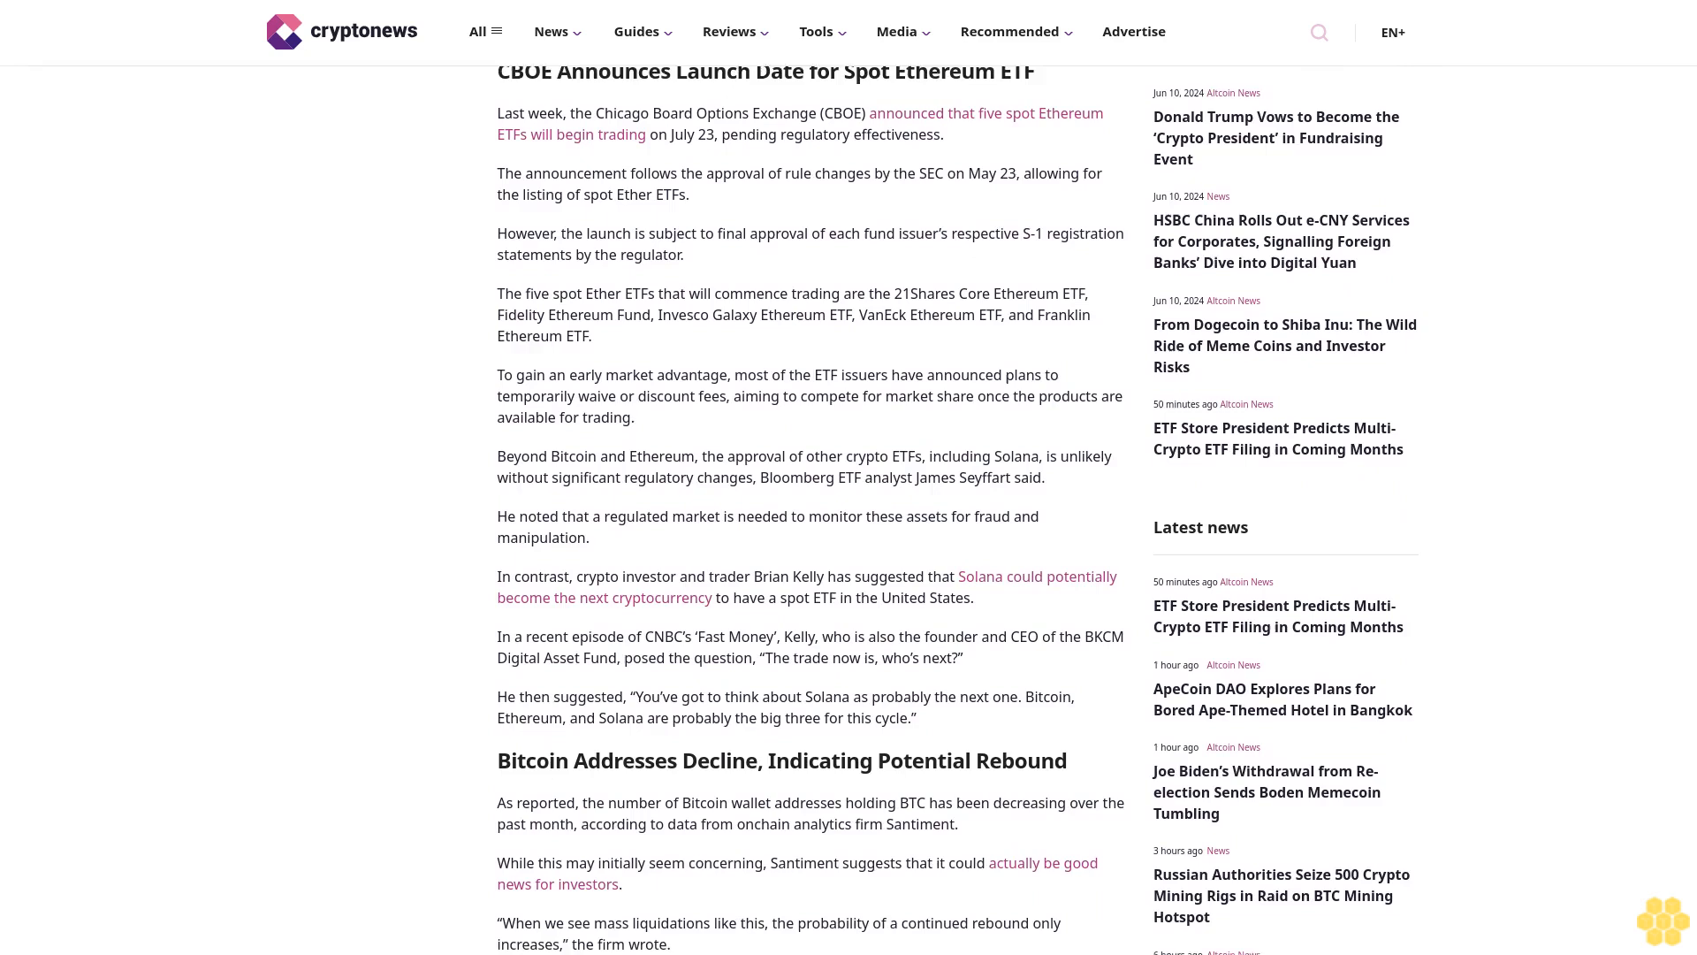
pyautogui.scroll(-3)
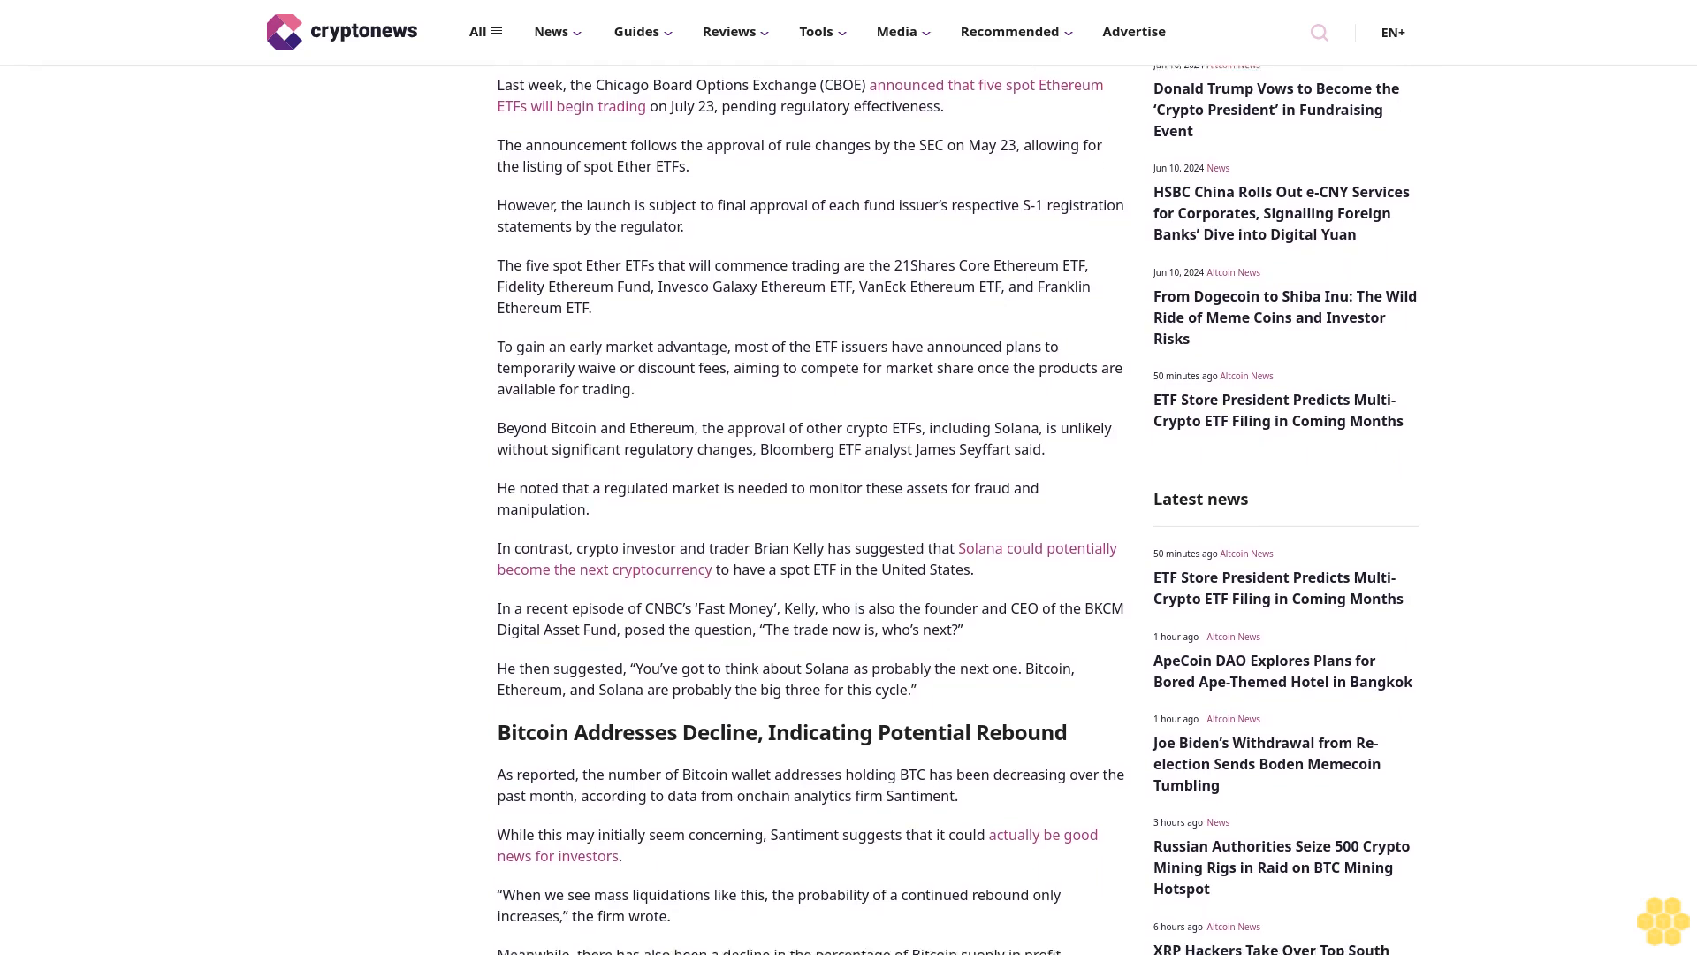
pyautogui.scroll(-3)
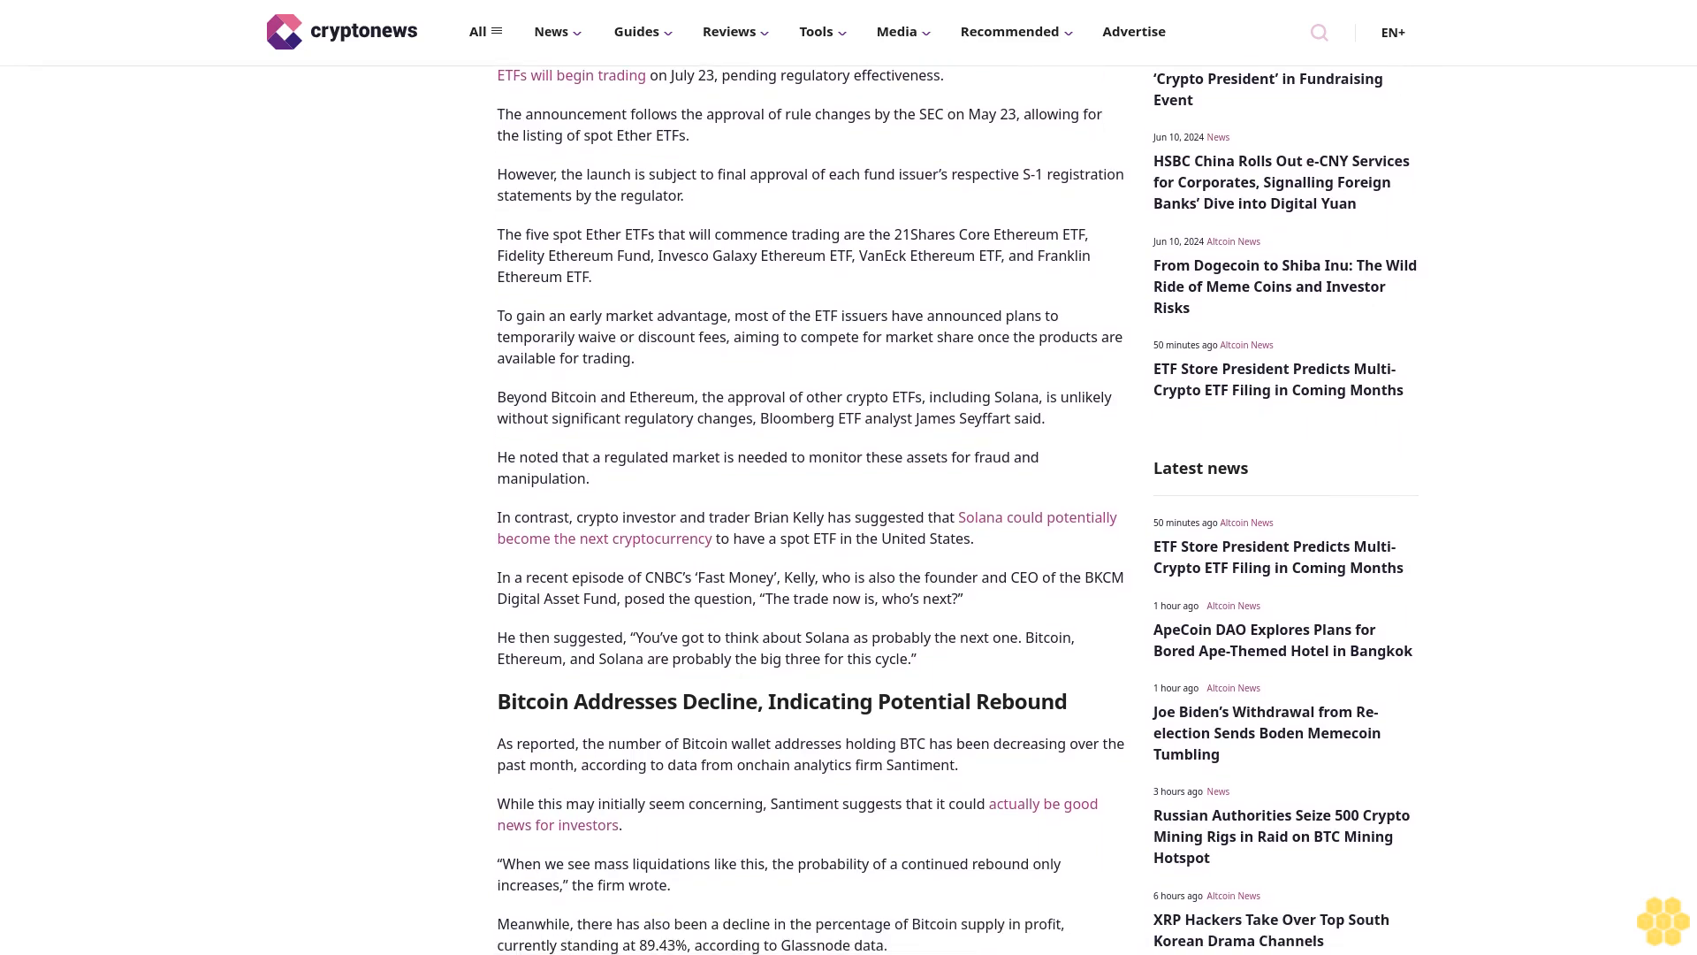
pyautogui.scroll(-3)
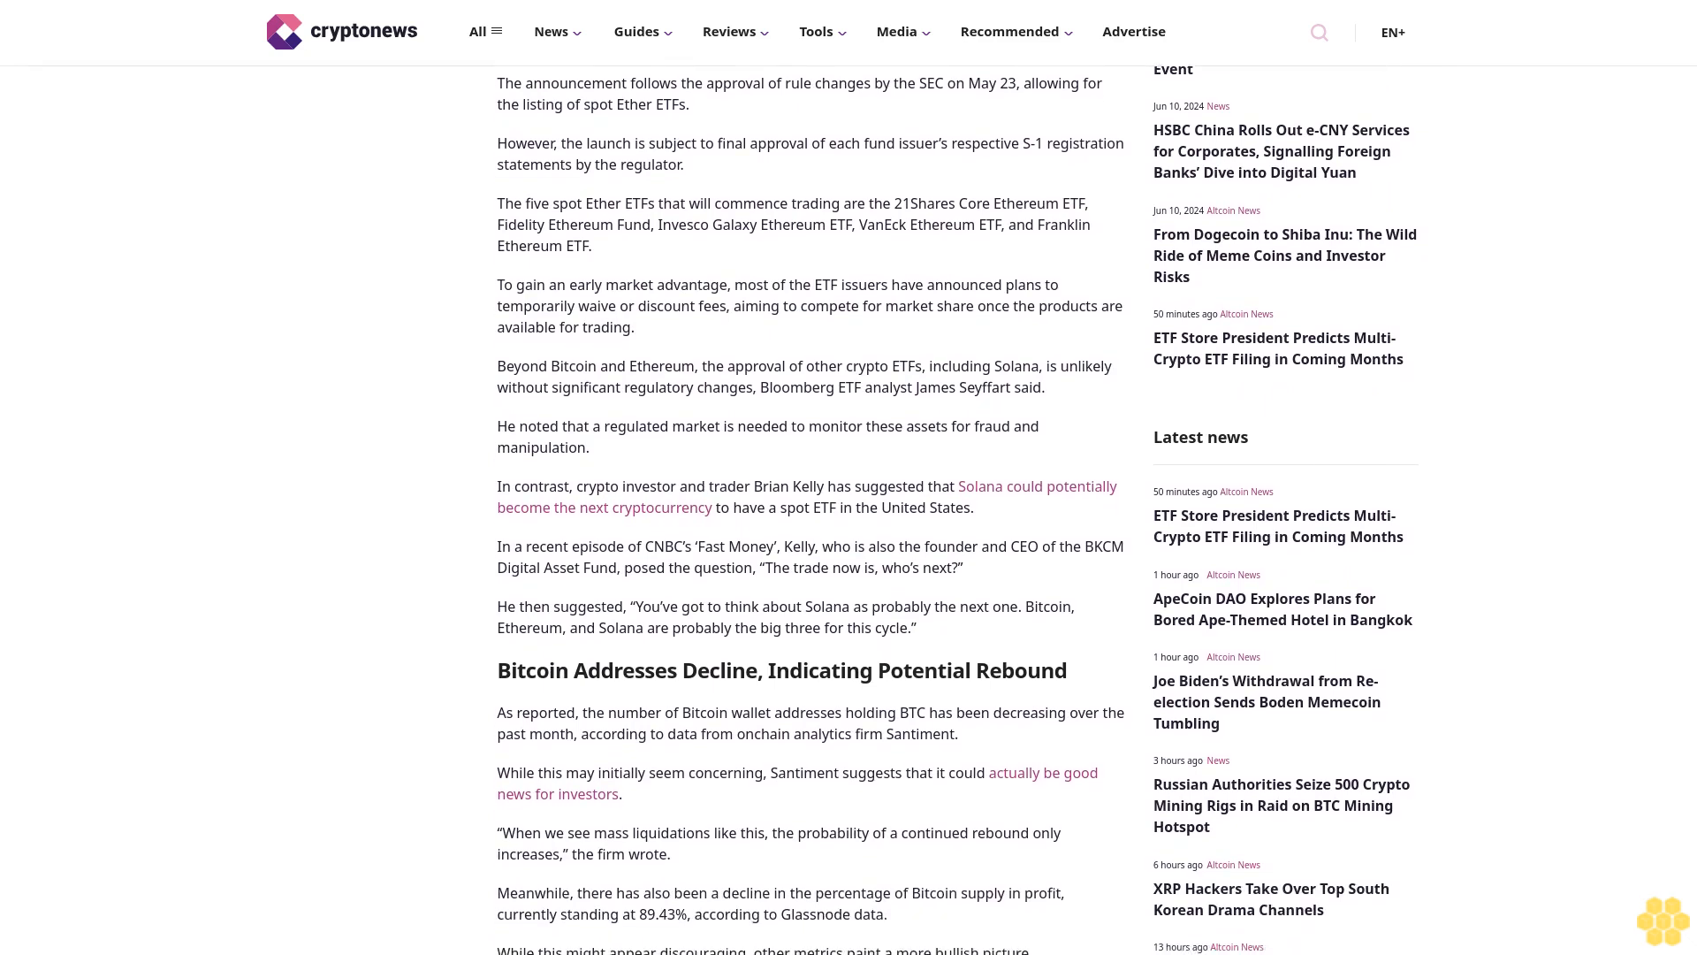
pyautogui.scroll(-3)
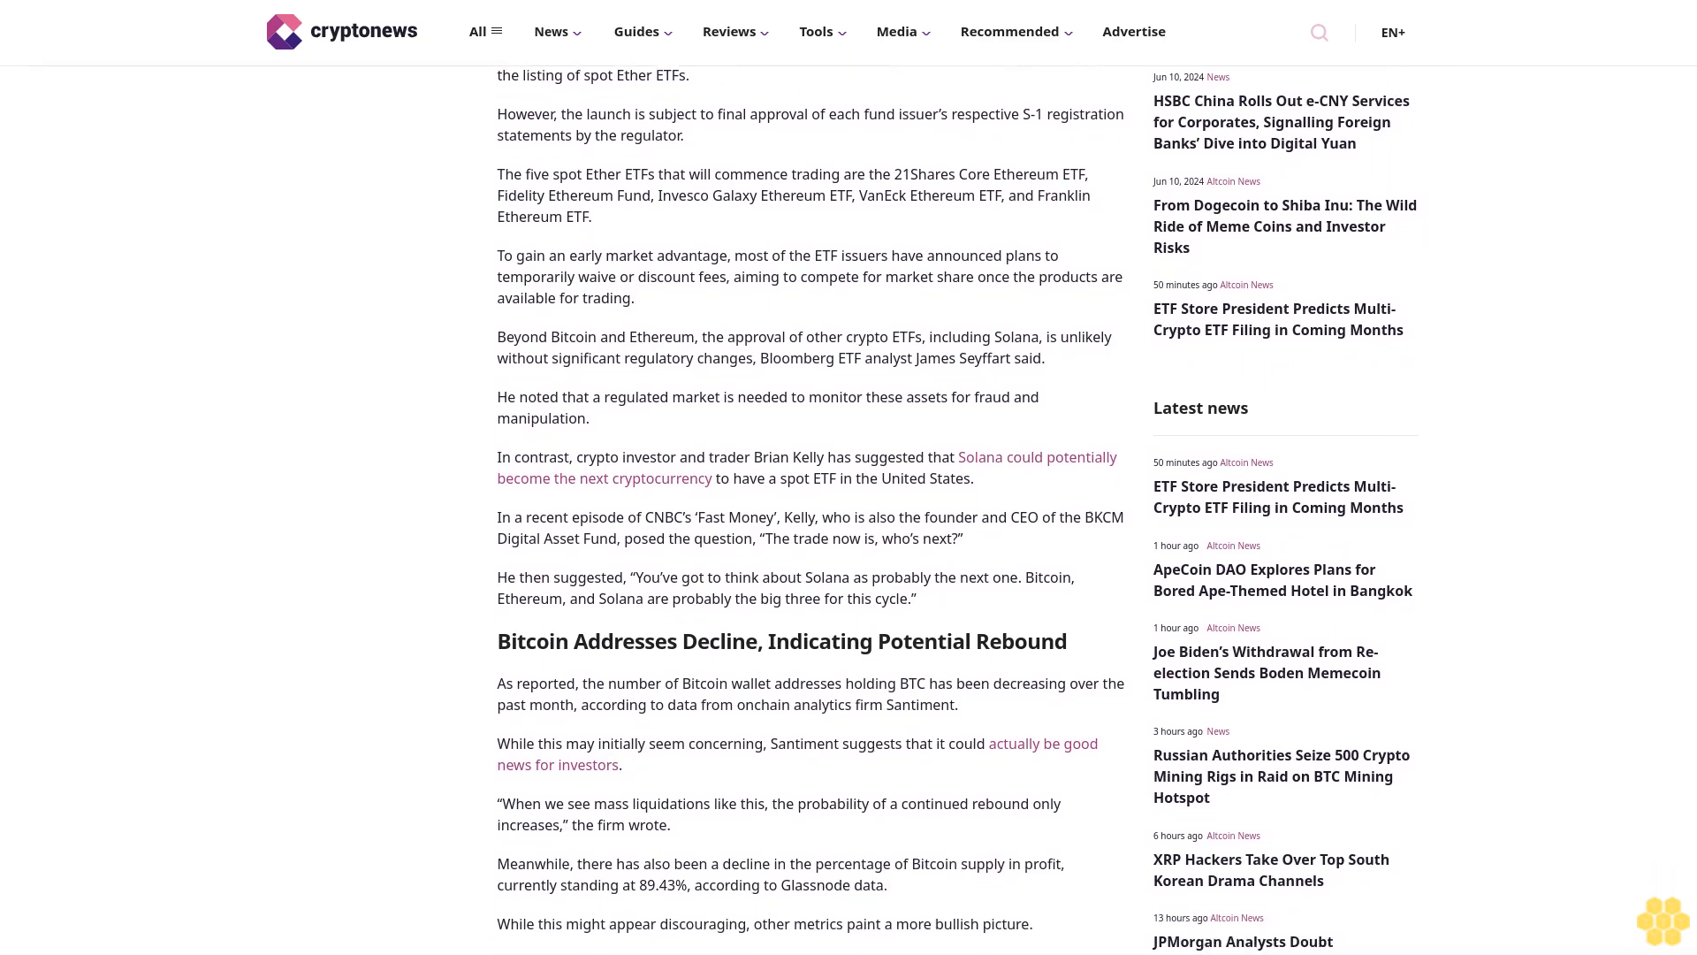
pyautogui.scroll(-3)
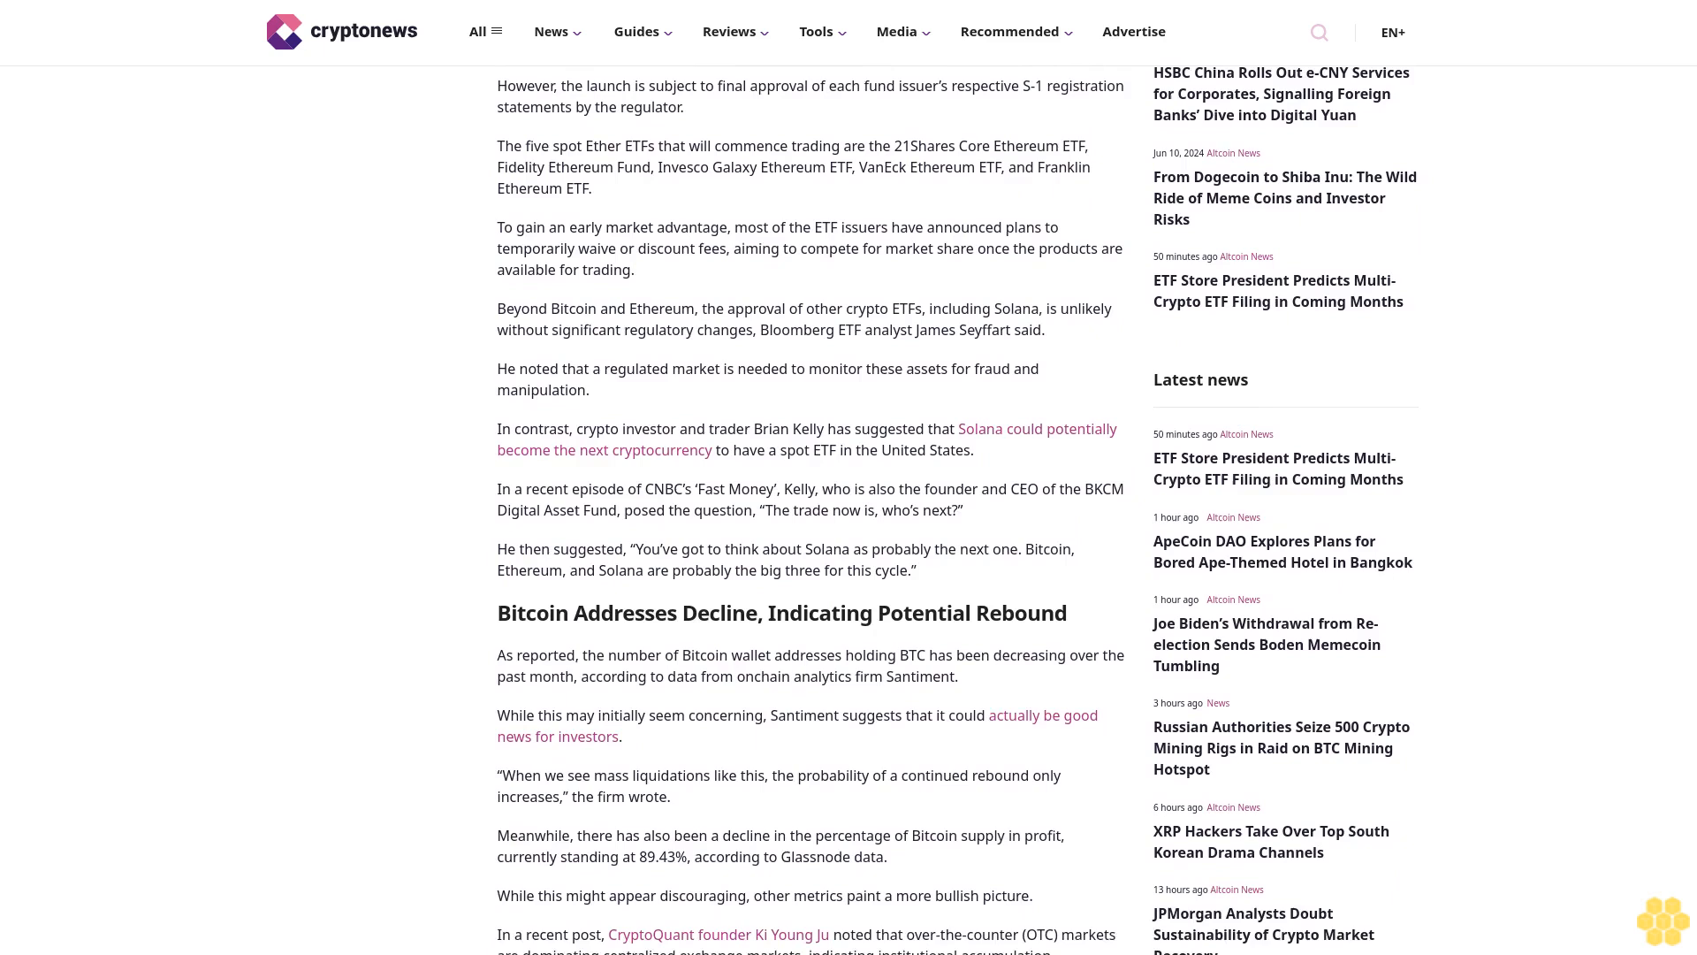
pyautogui.scroll(-3)
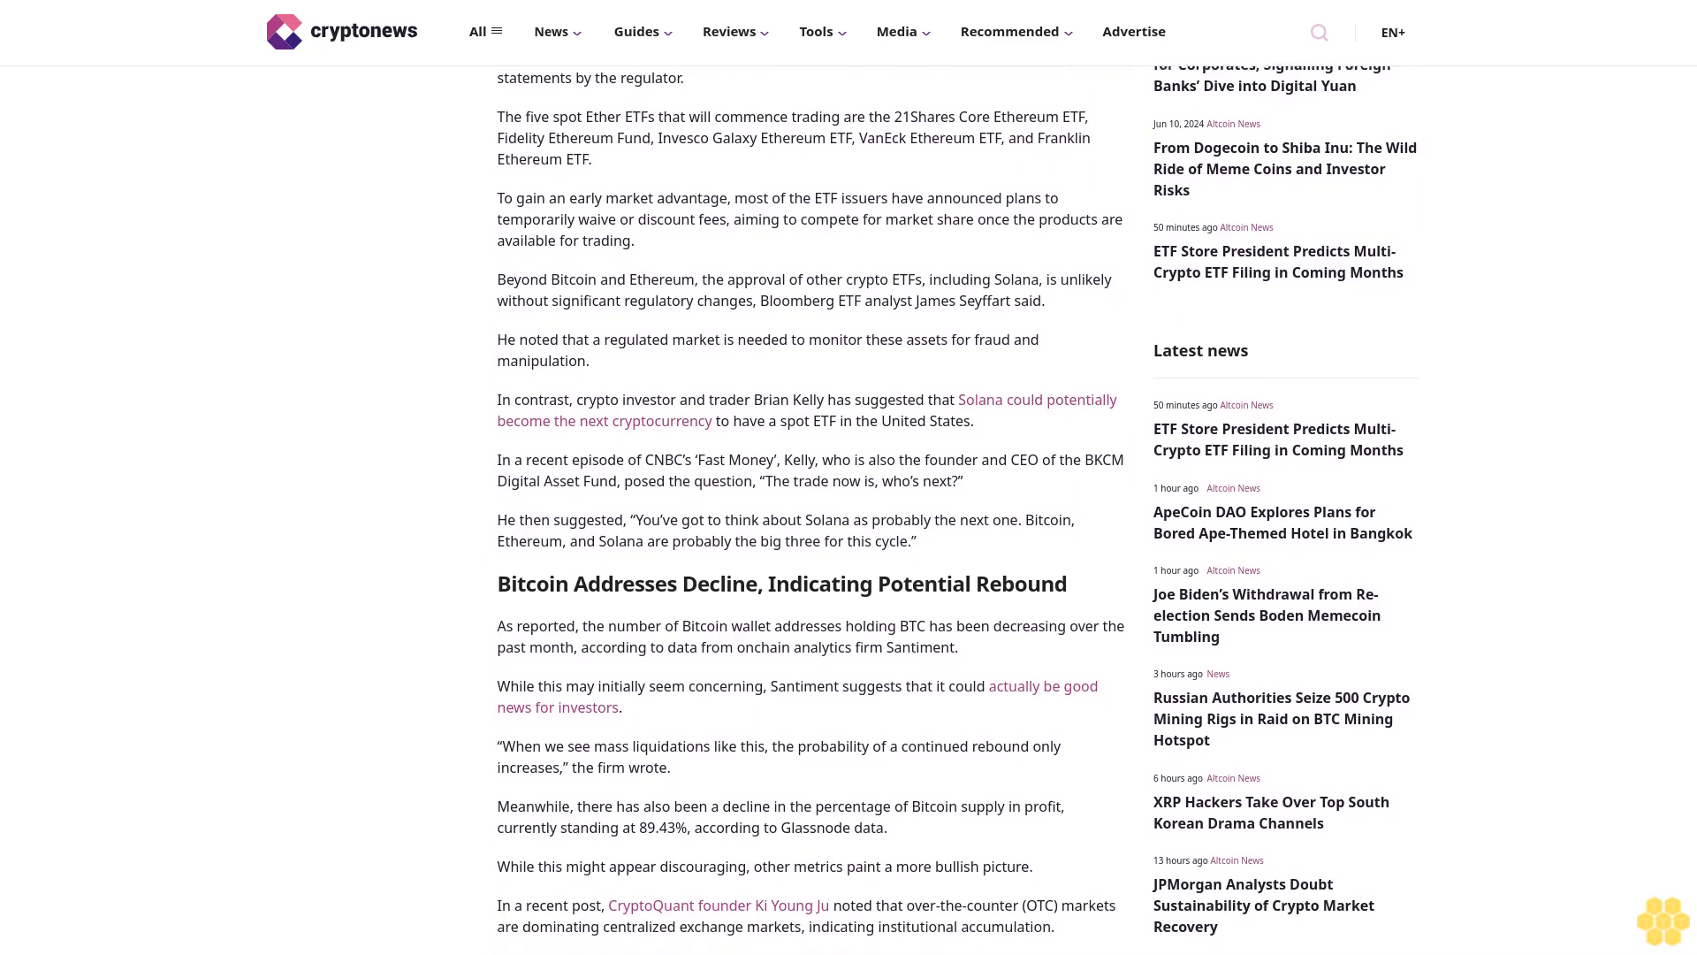
pyautogui.scroll(-3)
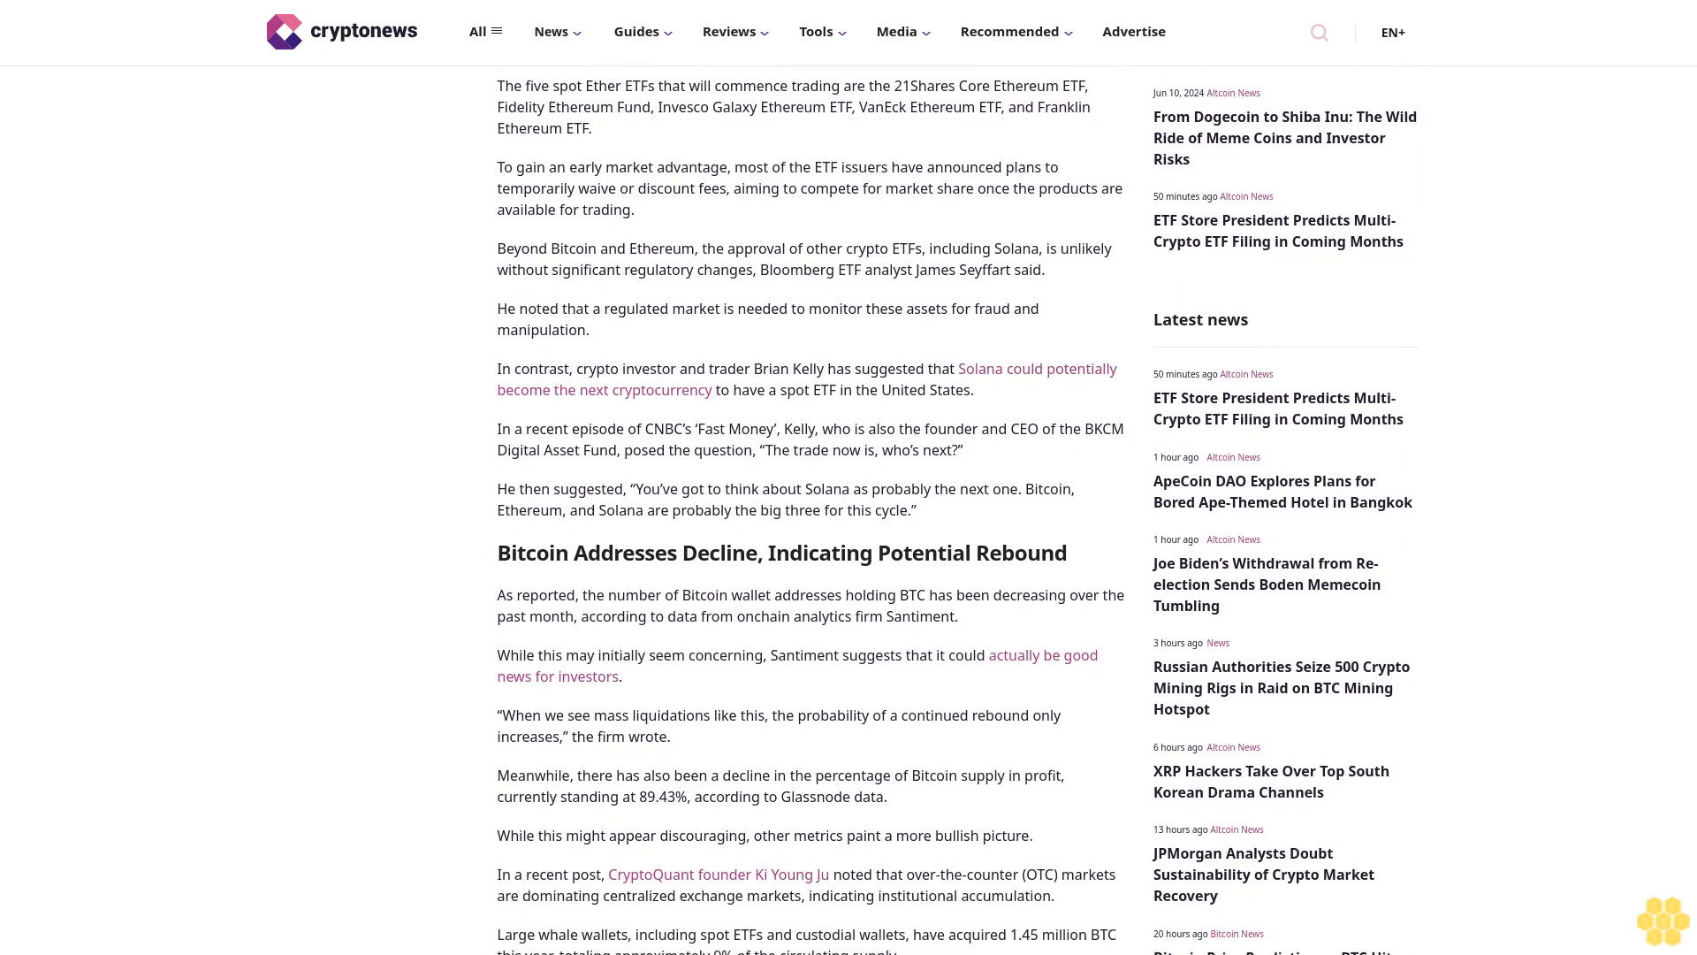
pyautogui.scroll(-3)
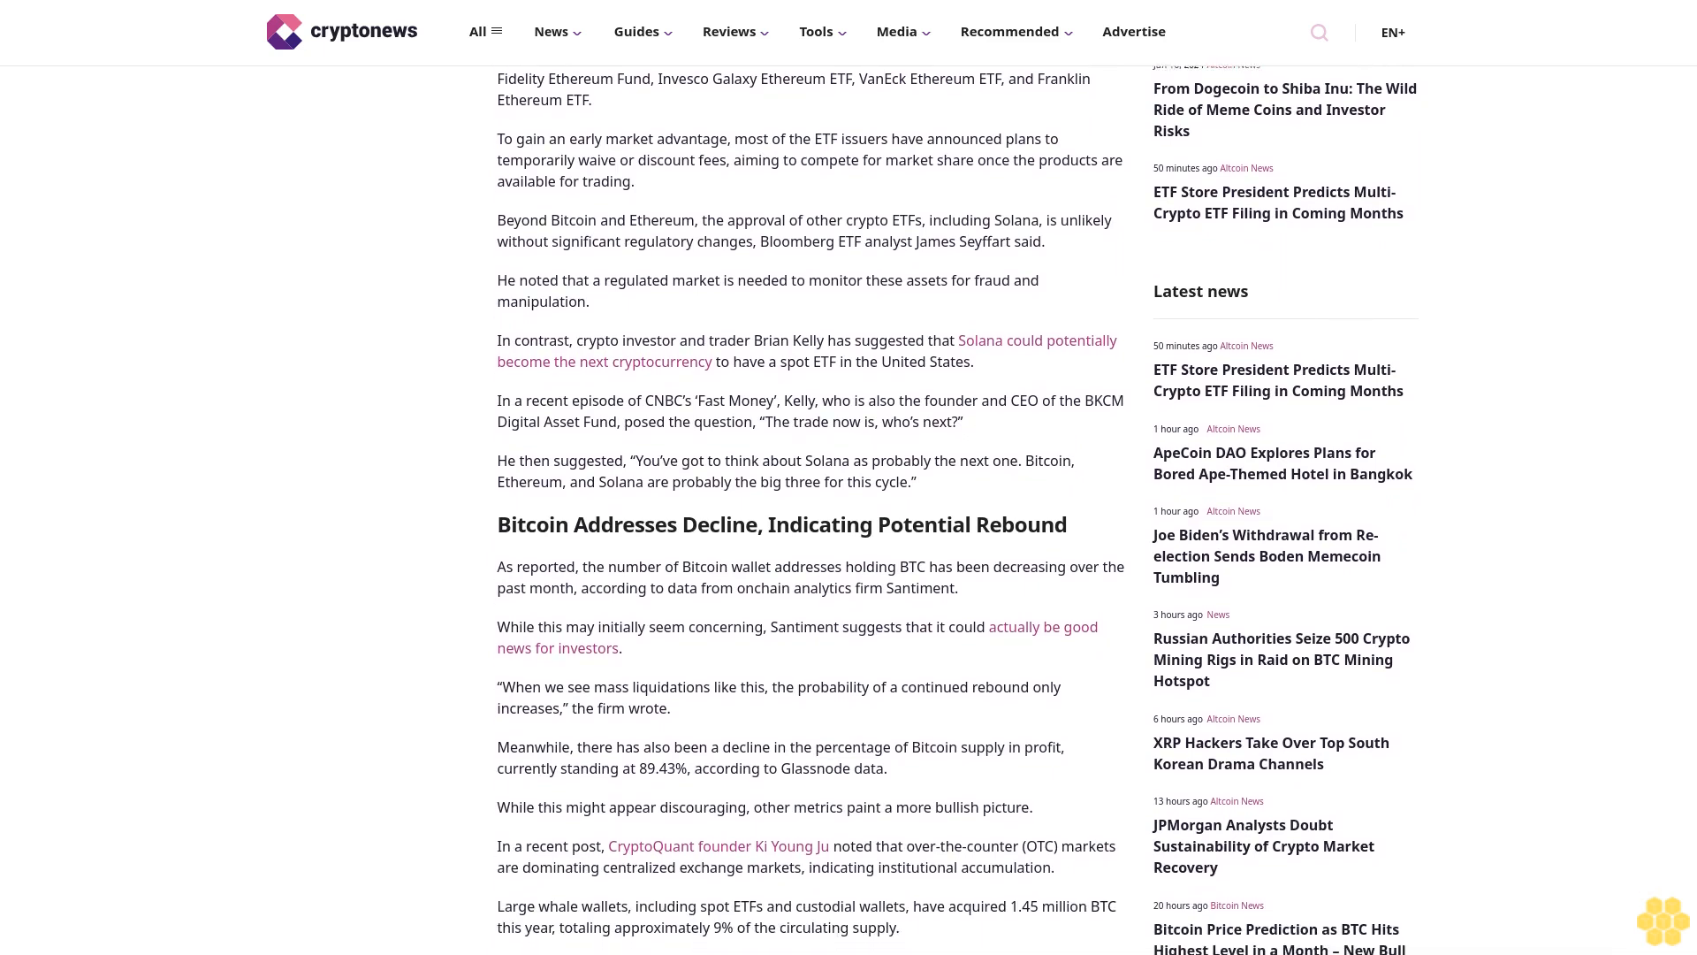
pyautogui.scroll(-3)
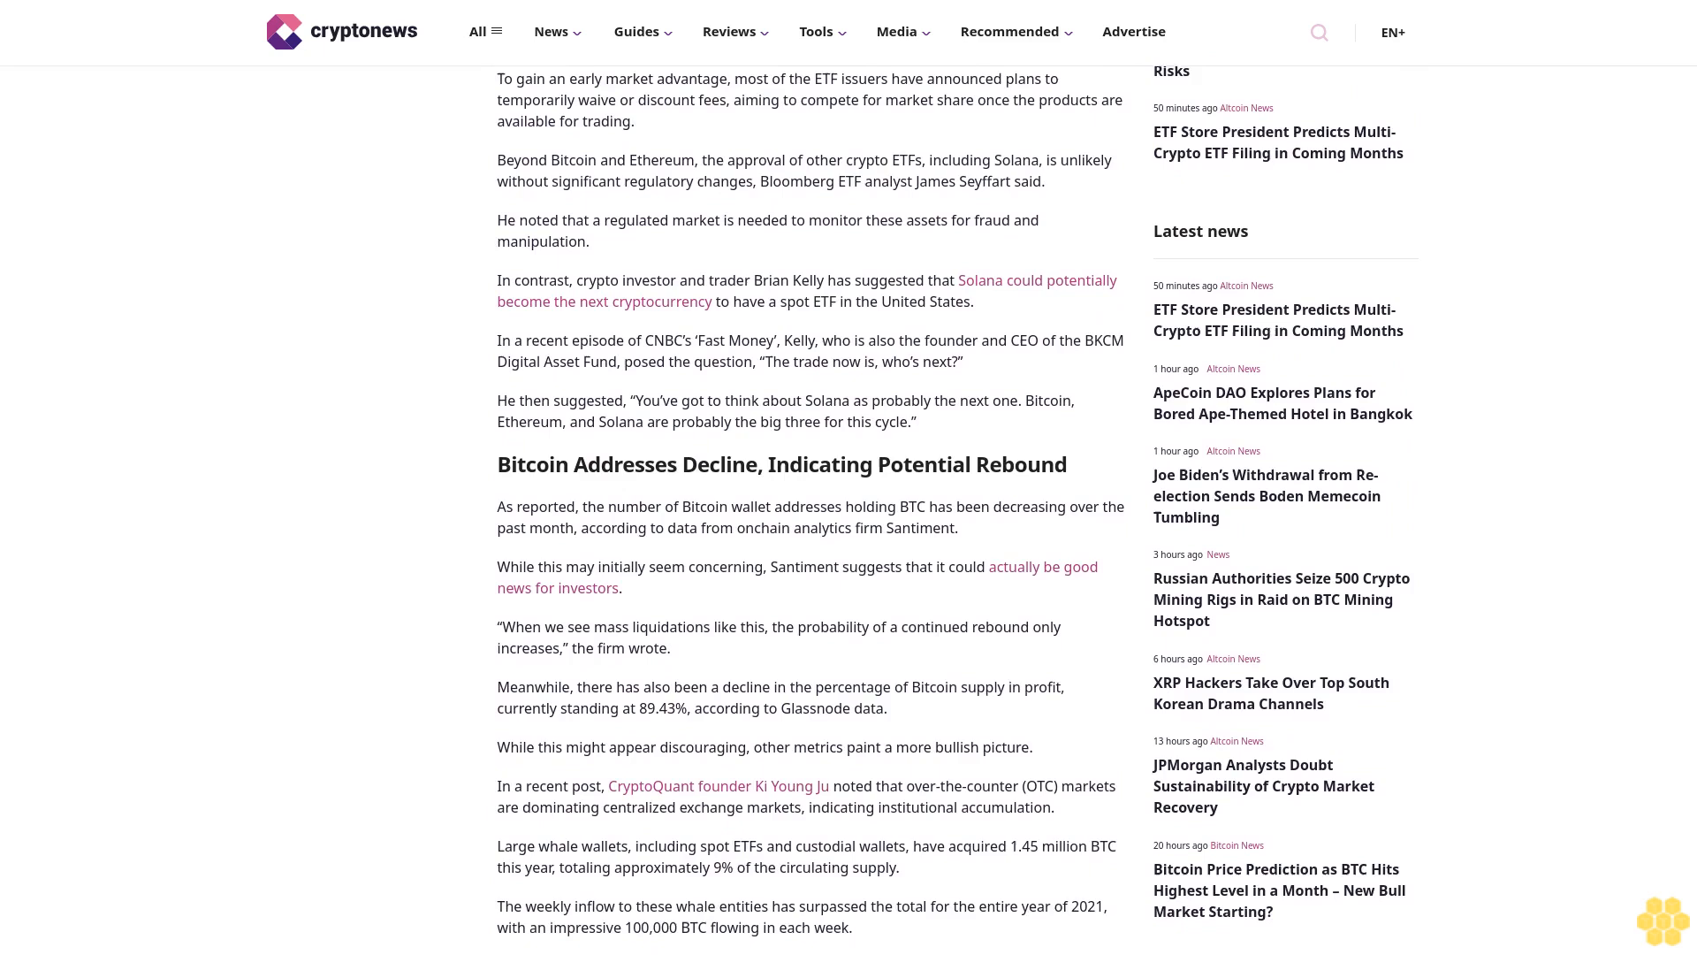
pyautogui.scroll(-3)
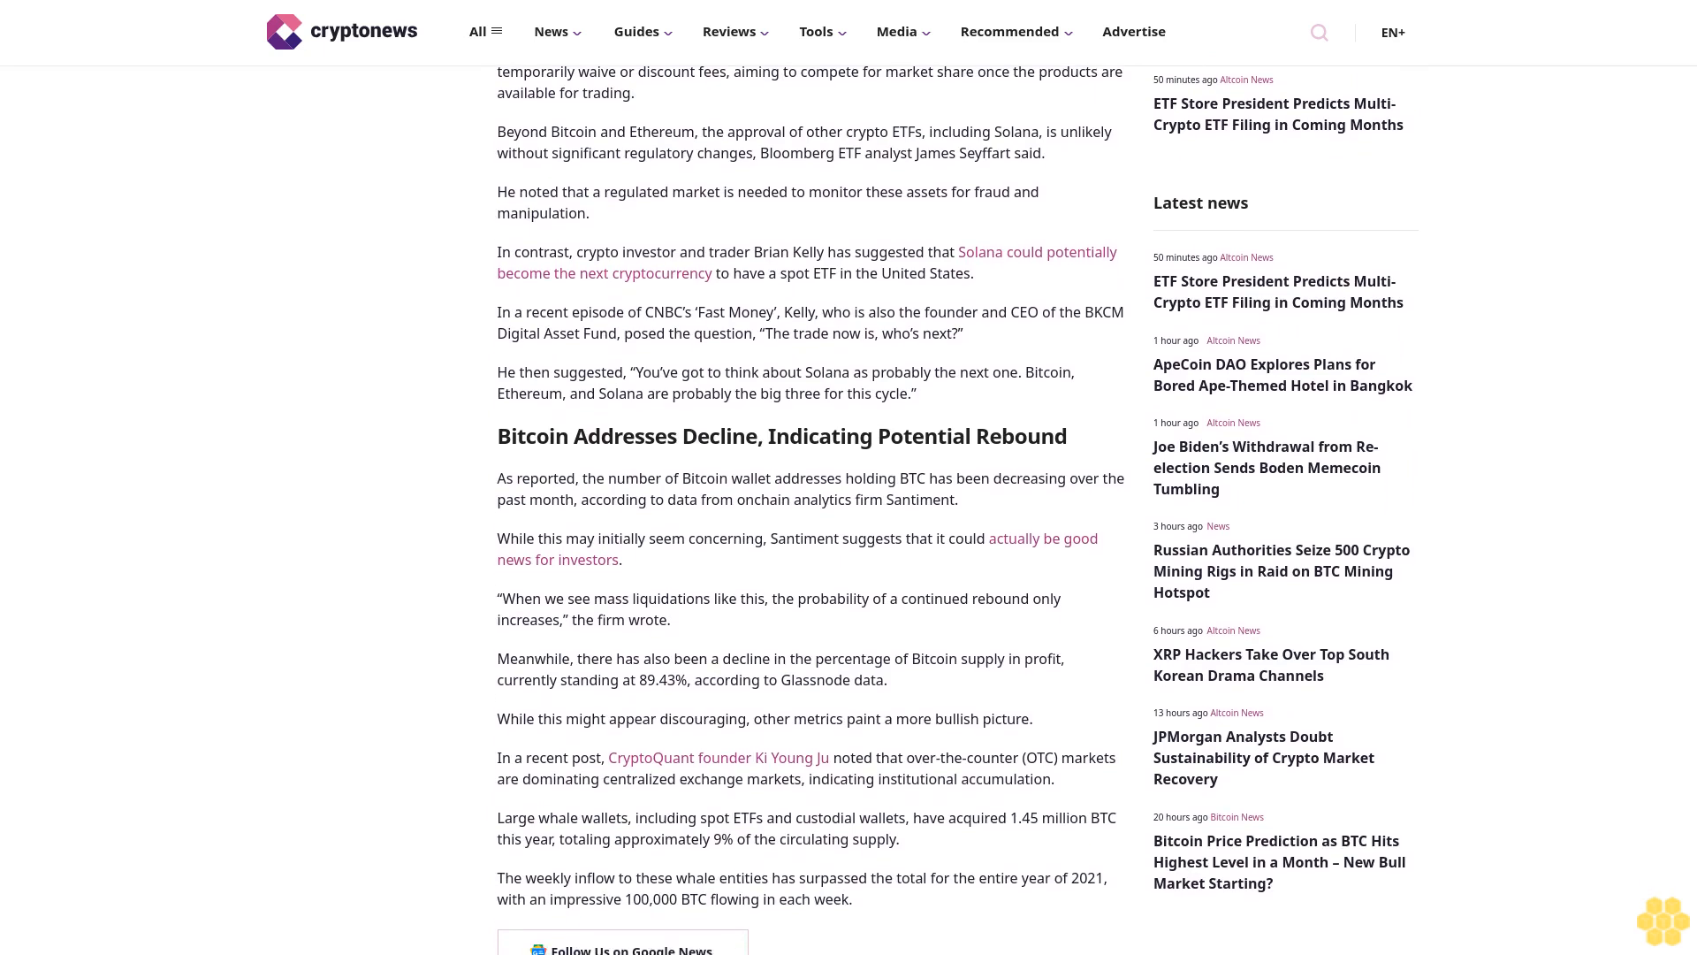
pyautogui.scroll(-3)
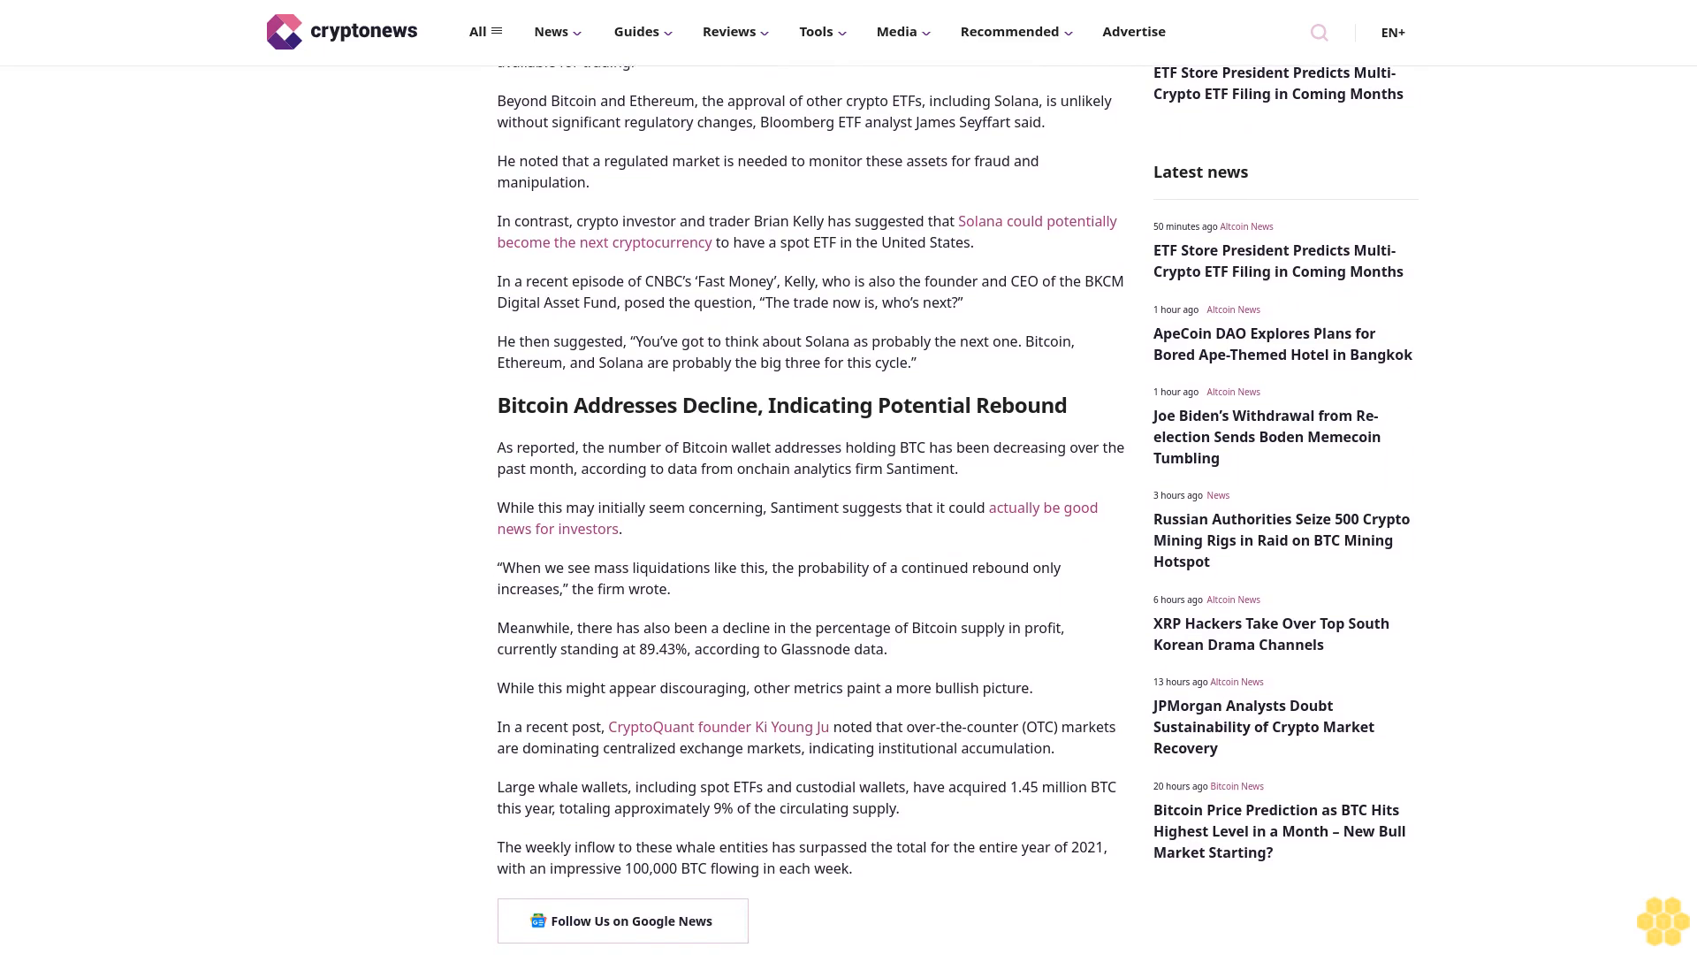